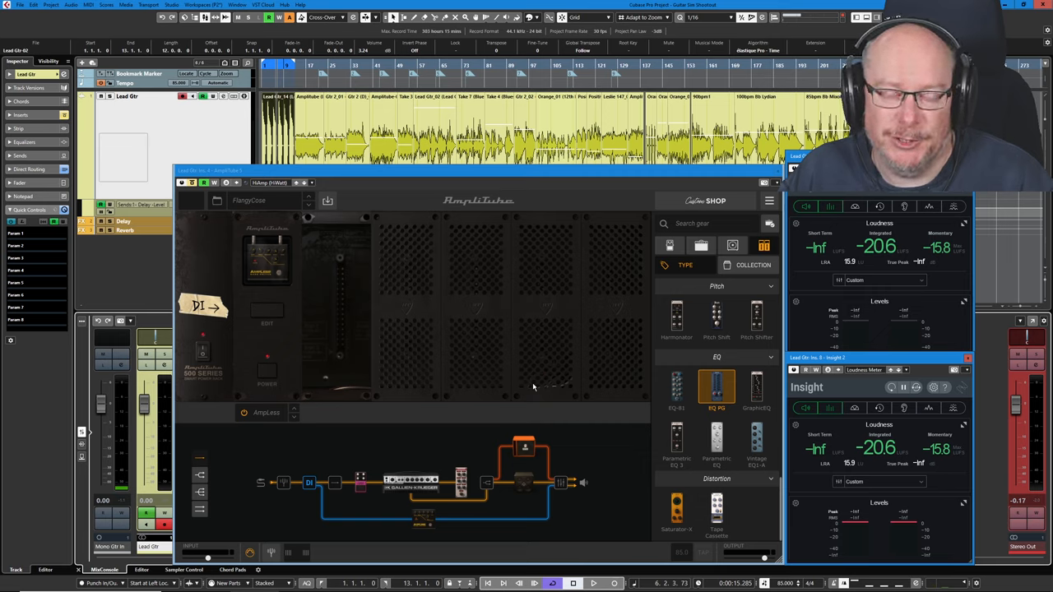
{"action": "mouse_move", "coordinate": [438, 319]}
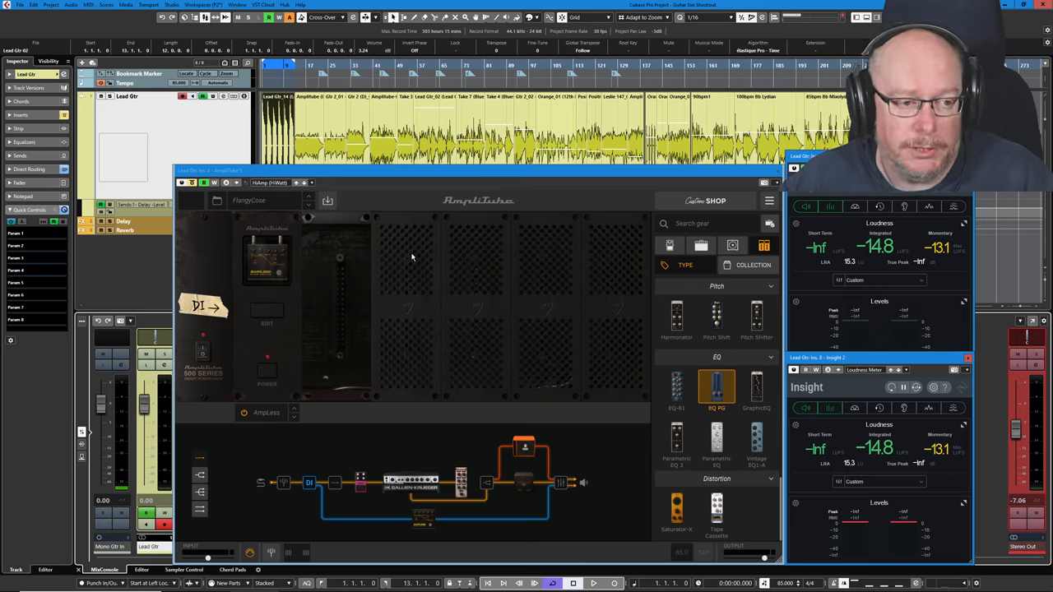
- Close the AmpliTube rig and the second Insight loudness meter, leaving one meter
{"action": "left_click", "coordinate": [592, 583]}
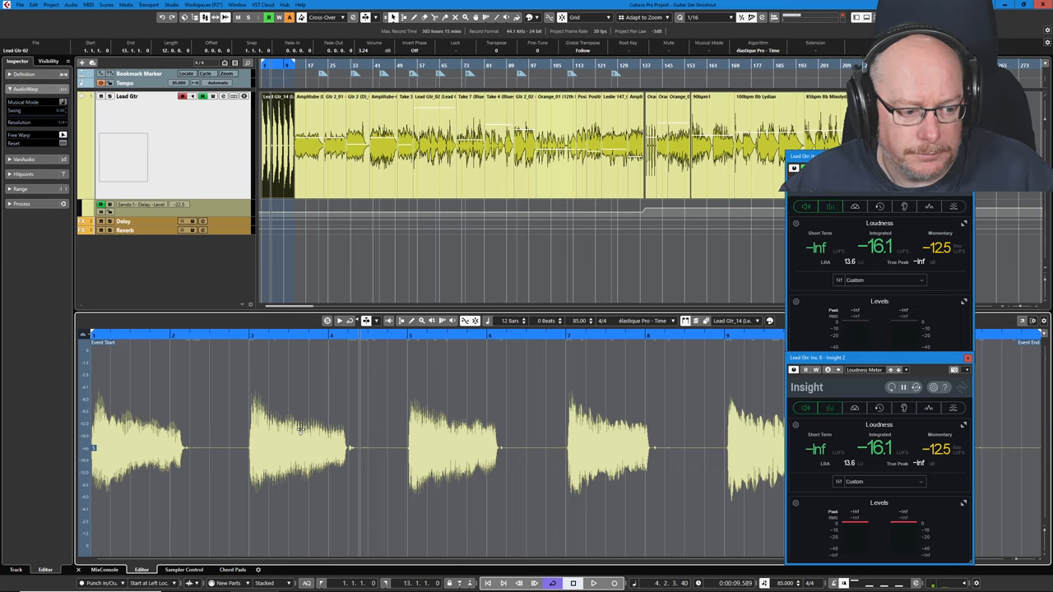
{"action": "mouse_move", "coordinate": [508, 419]}
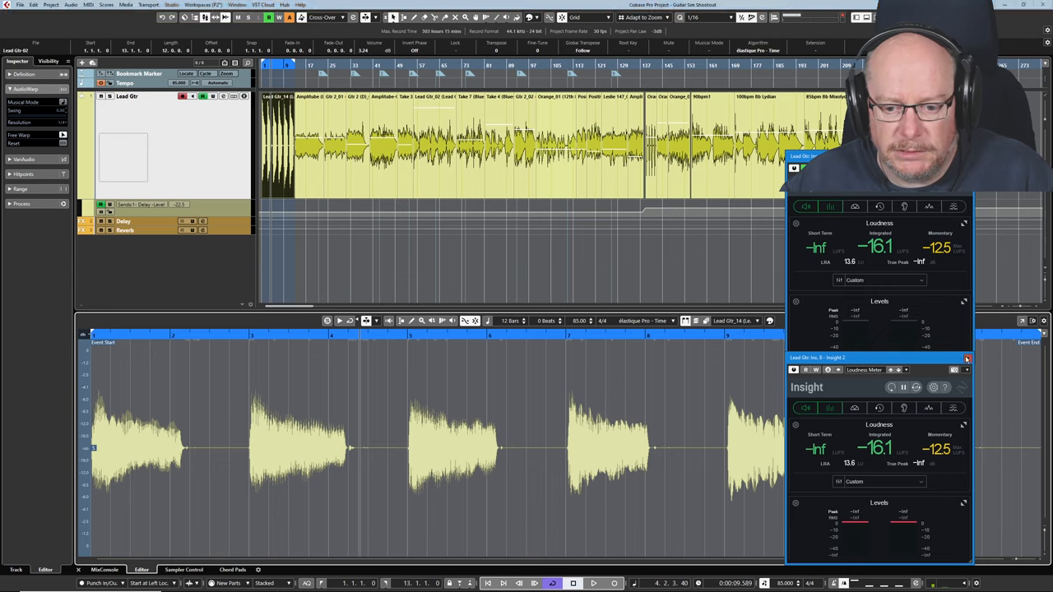
{"action": "left_click", "coordinate": [967, 359]}
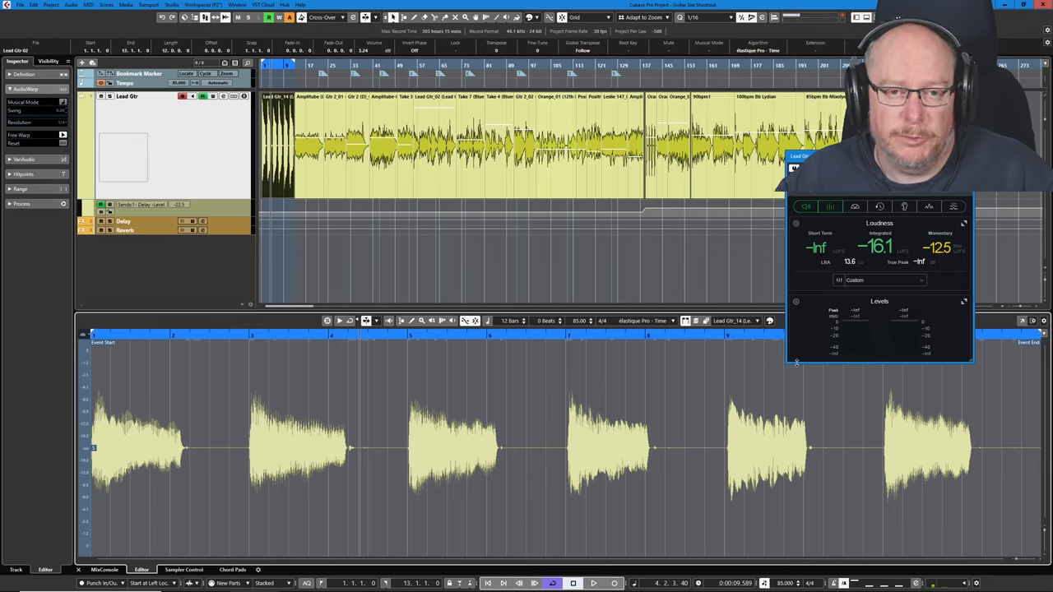
{"action": "mouse_move", "coordinate": [664, 289]}
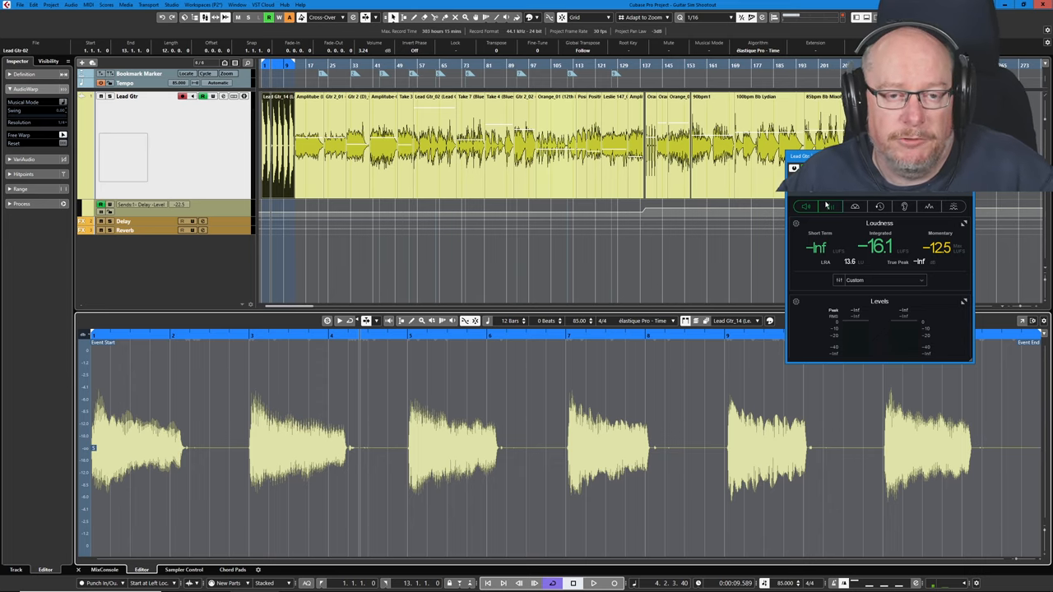
{"action": "mouse_move", "coordinate": [829, 208]}
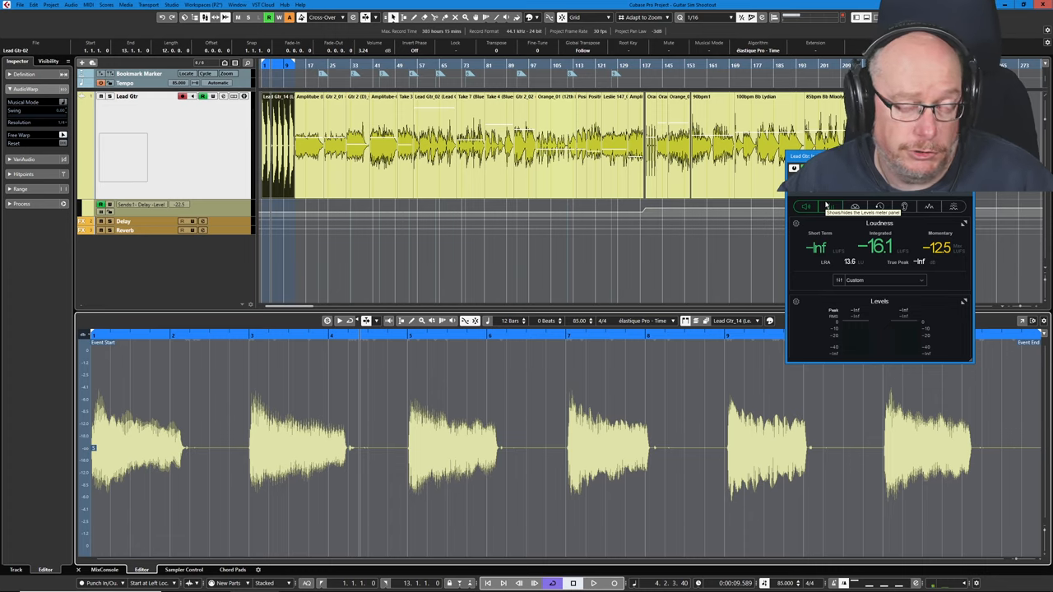
{"action": "mouse_move", "coordinate": [831, 207]}
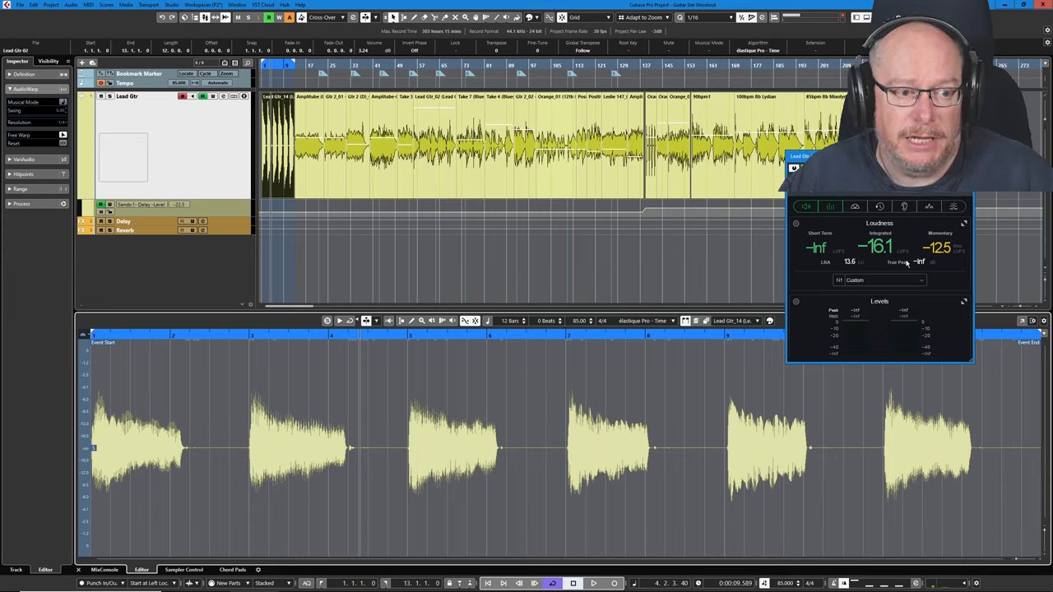
{"action": "mouse_move", "coordinate": [1030, 283]}
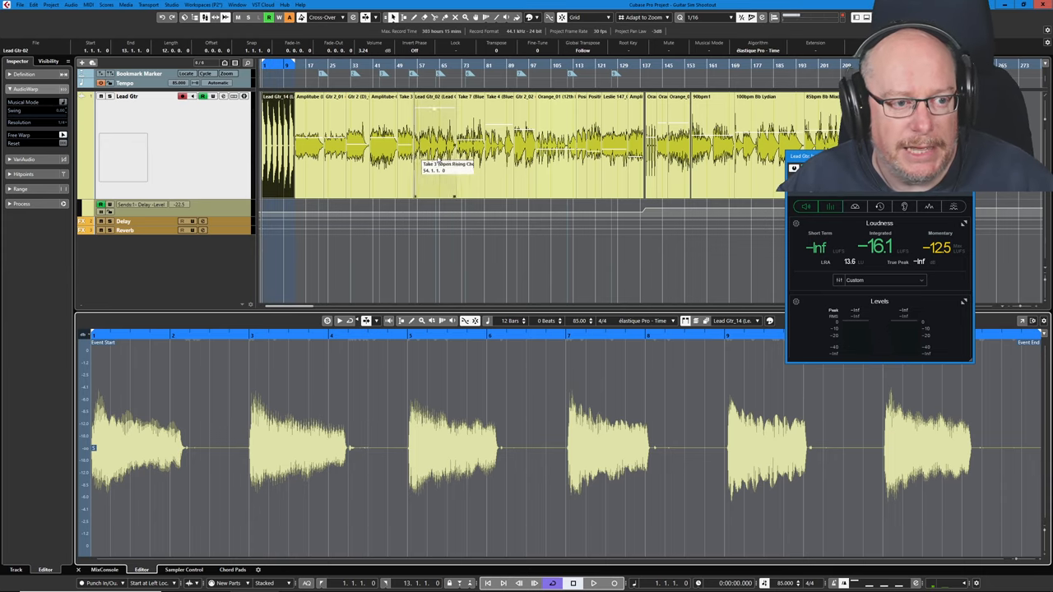
- Play the start of the Lead Gtr track for a fresh reading of about -14.6 LUFS
{"action": "left_click", "coordinate": [593, 582]}
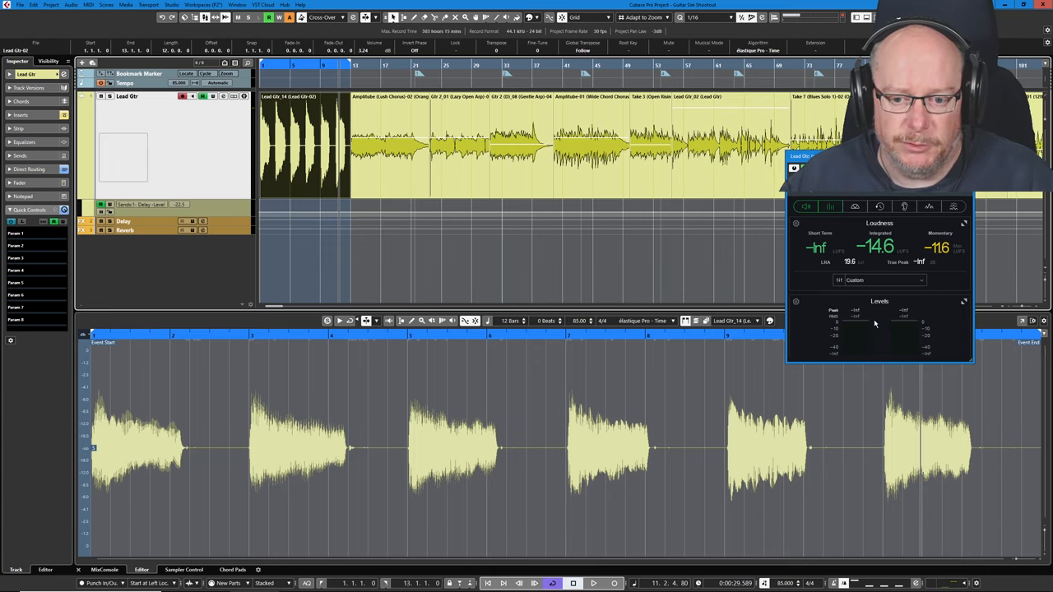
{"action": "mouse_move", "coordinate": [889, 423]}
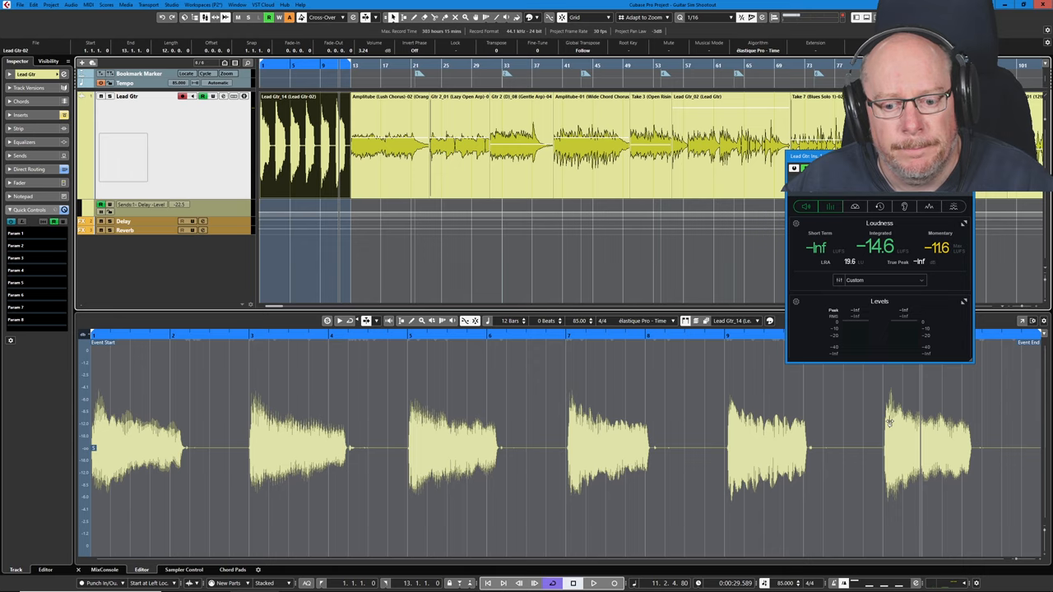
{"action": "mouse_move", "coordinate": [614, 383]}
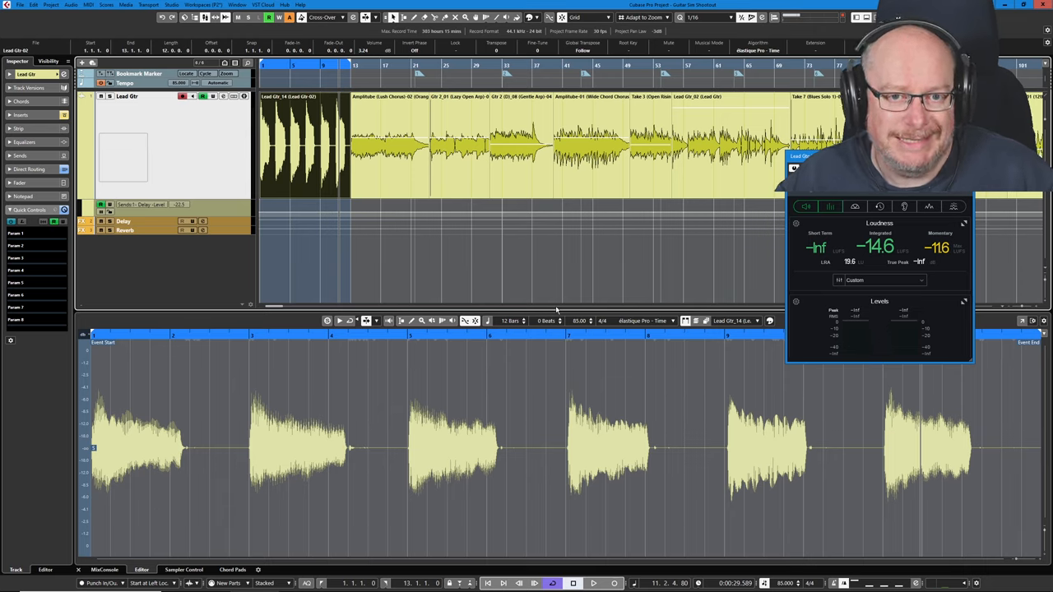
{"action": "mouse_move", "coordinate": [527, 422]}
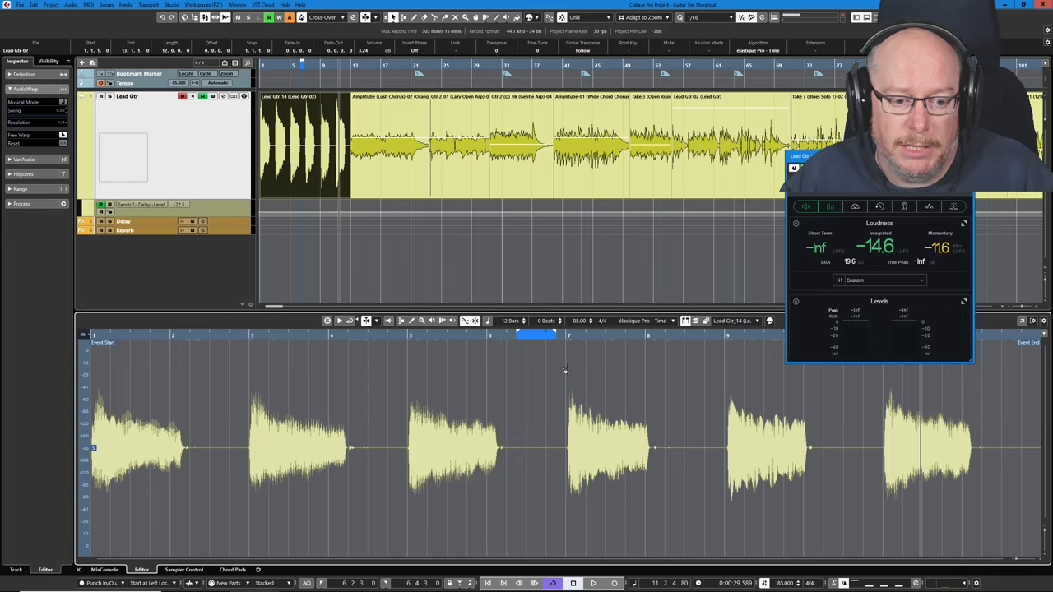
- Show the MixConsole in the Lower Zone and pull a channel fader down
{"action": "left_click", "coordinate": [594, 582]}
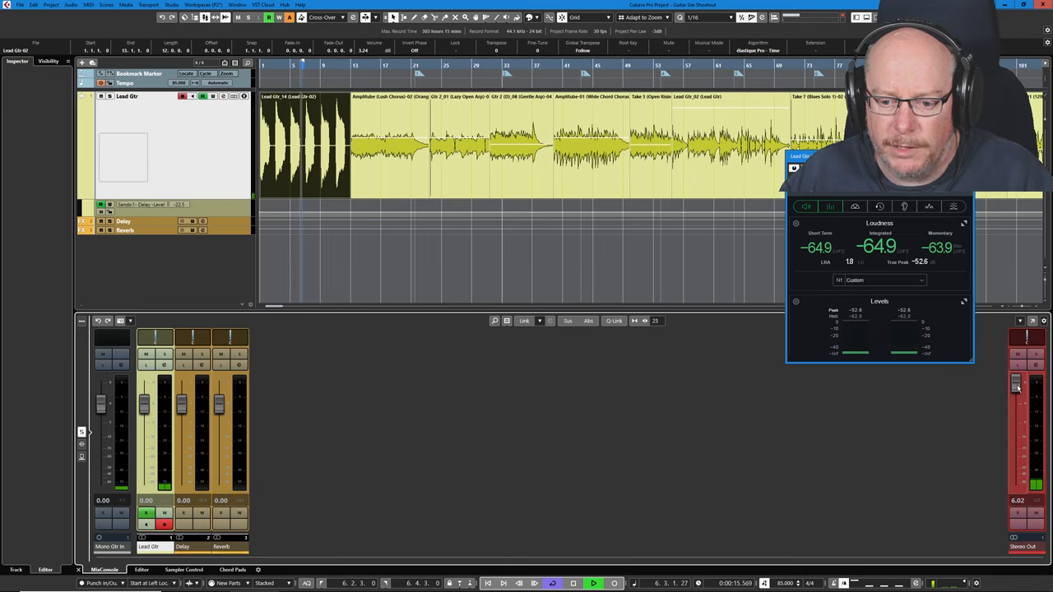
{"action": "left_click_drag", "start_coordinate": [1017, 392], "coordinate": [1016, 447]}
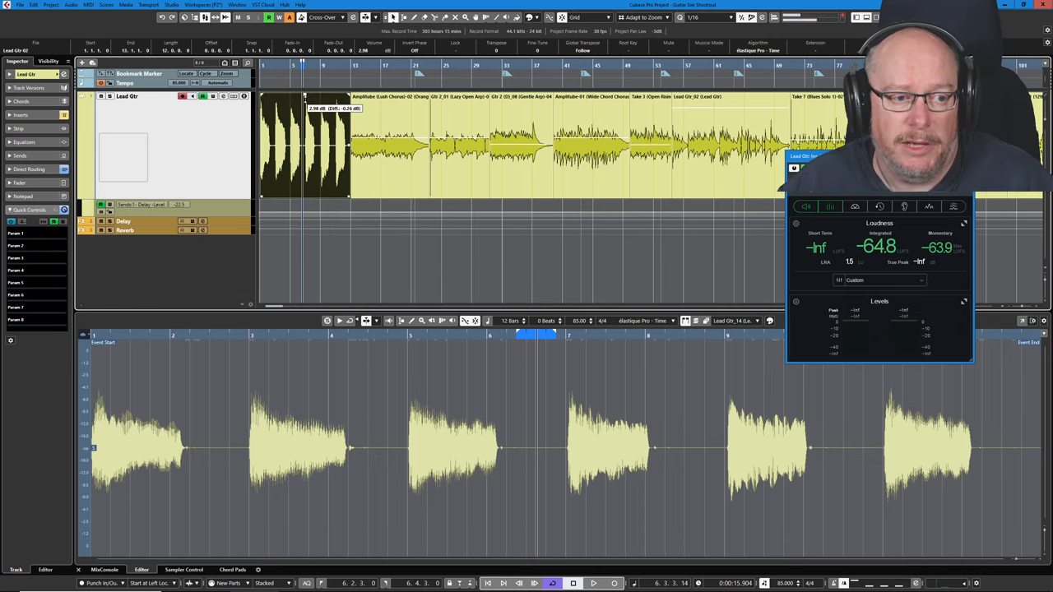
- Bring up the full MixConsole with the Lead Gtr, Delay, Reverb and Stereo Out channels
{"action": "left_click_drag", "start_coordinate": [309, 109], "coordinate": [309, 158]}
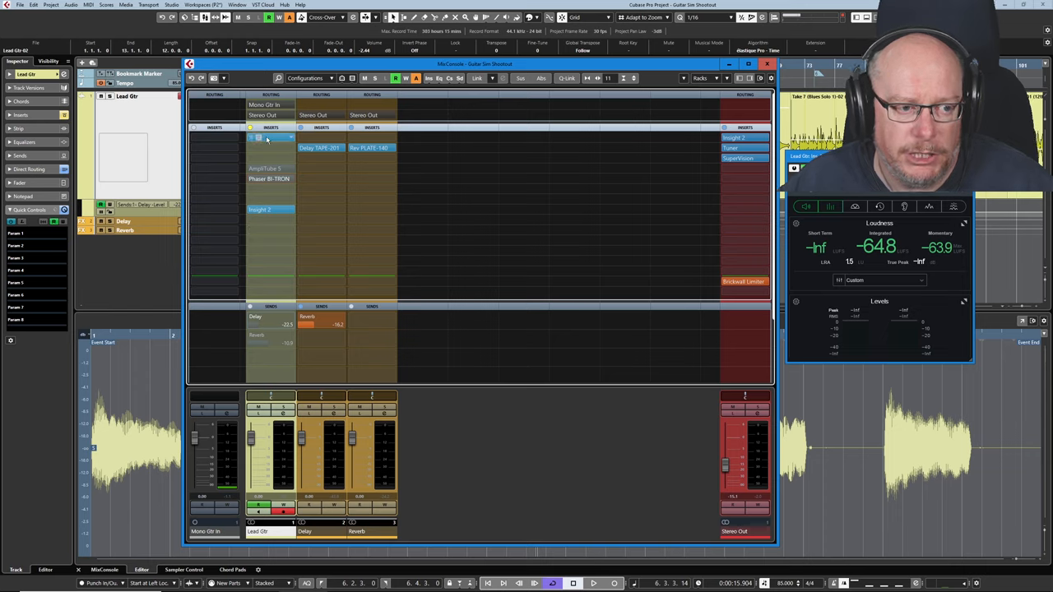
- Open the Daisy TAPE DLY insert on the Delay channel to show its panel
{"action": "left_click", "coordinate": [372, 149]}
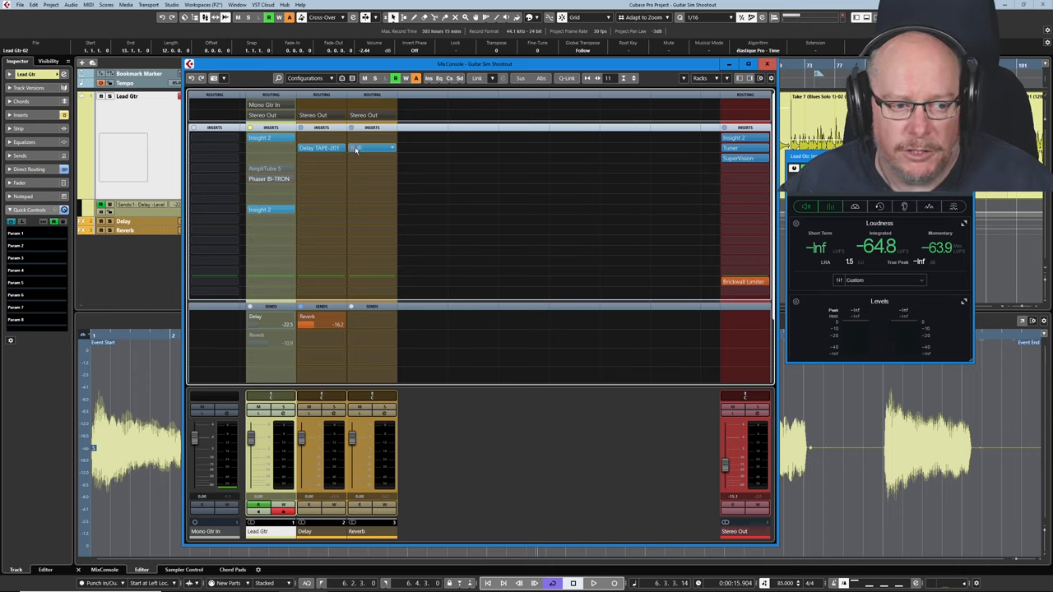
{"action": "left_click", "coordinate": [370, 148]}
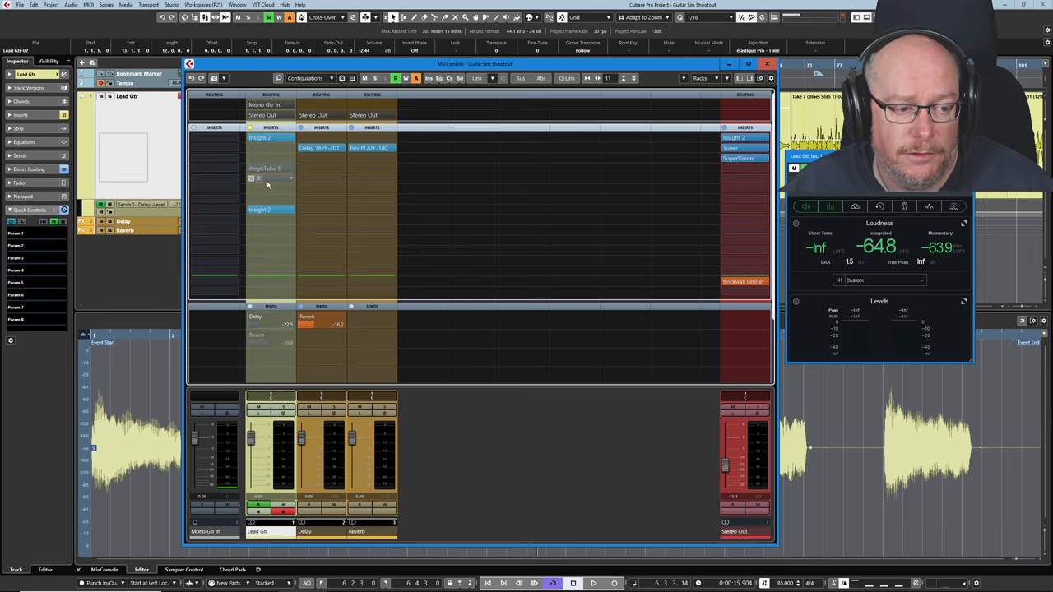
- Show the Phaser Bi-Tron insert panel on the Lead Gtr channel
{"action": "left_click", "coordinate": [260, 178]}
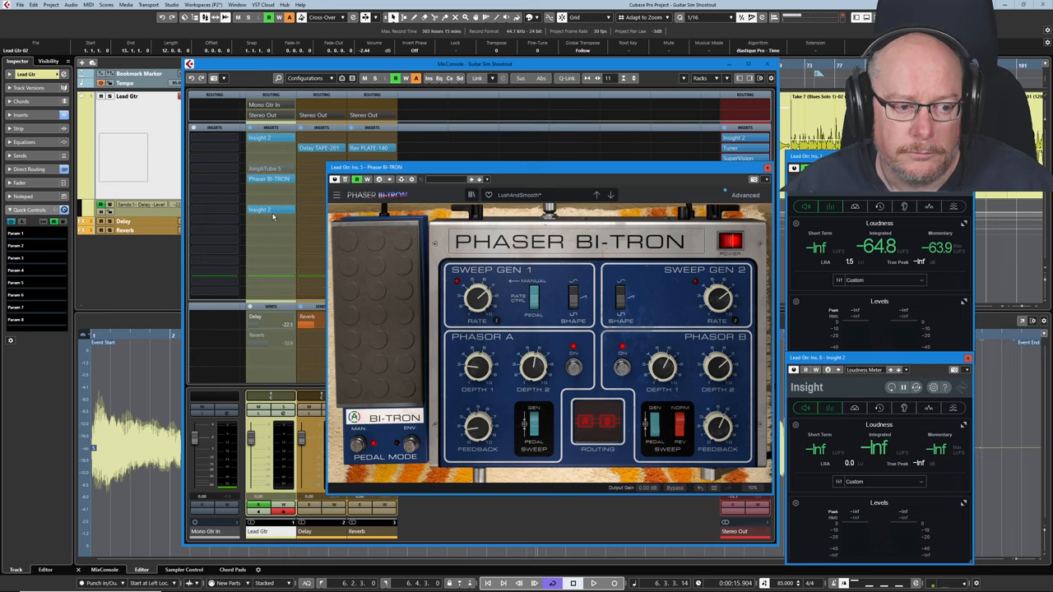
{"action": "left_click", "coordinate": [260, 209]}
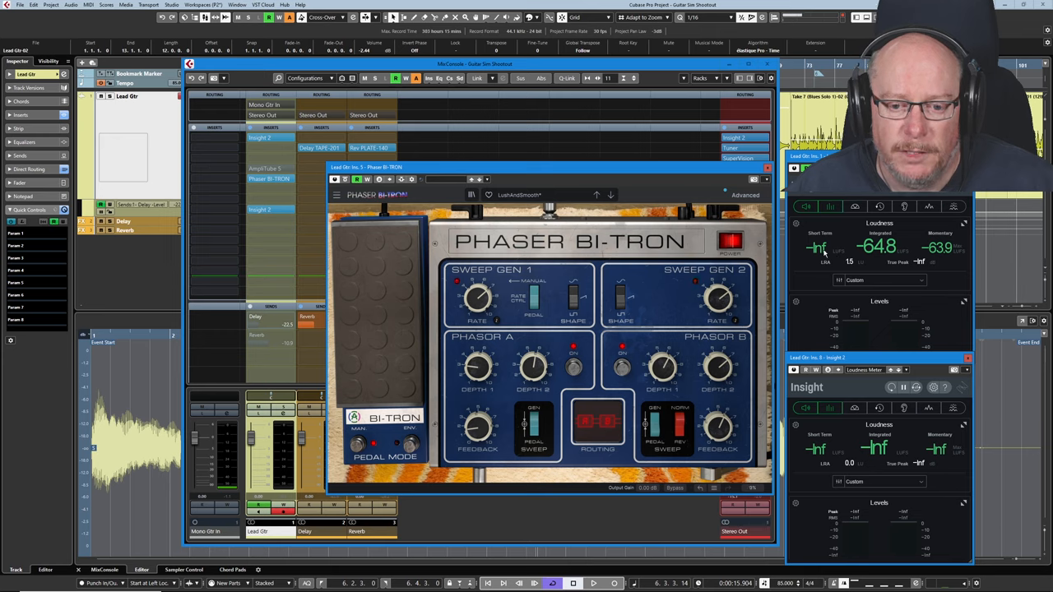
{"action": "mouse_move", "coordinate": [405, 355]}
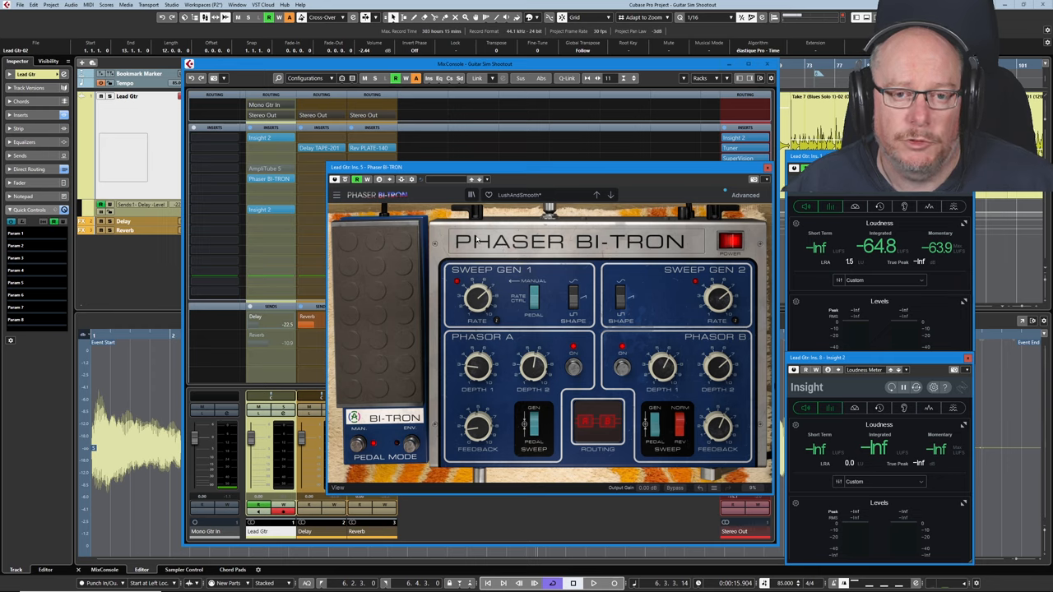
{"action": "left_click", "coordinate": [593, 583]}
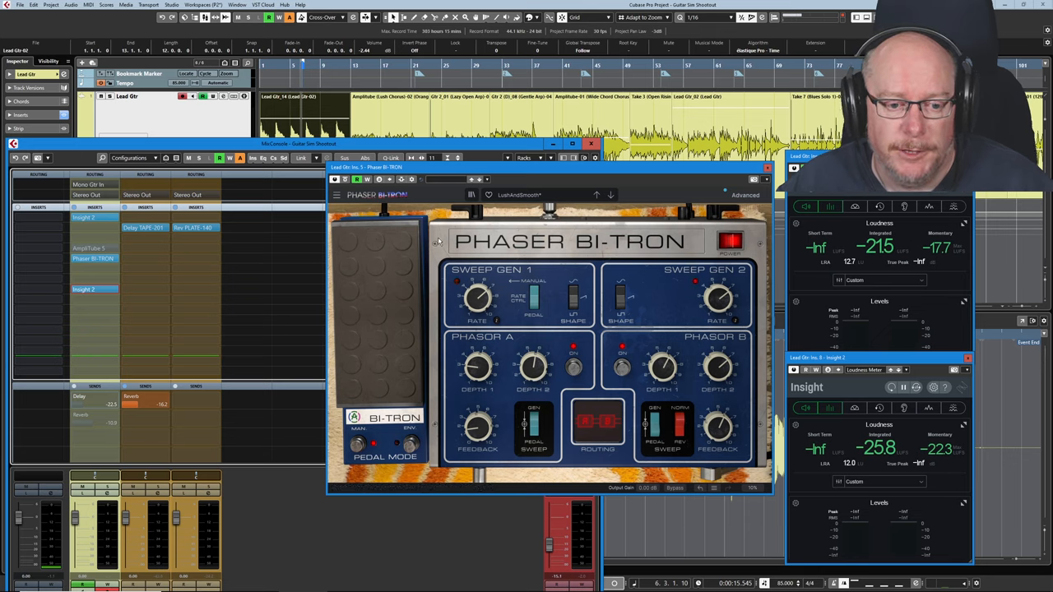
{"action": "mouse_move", "coordinate": [645, 297]}
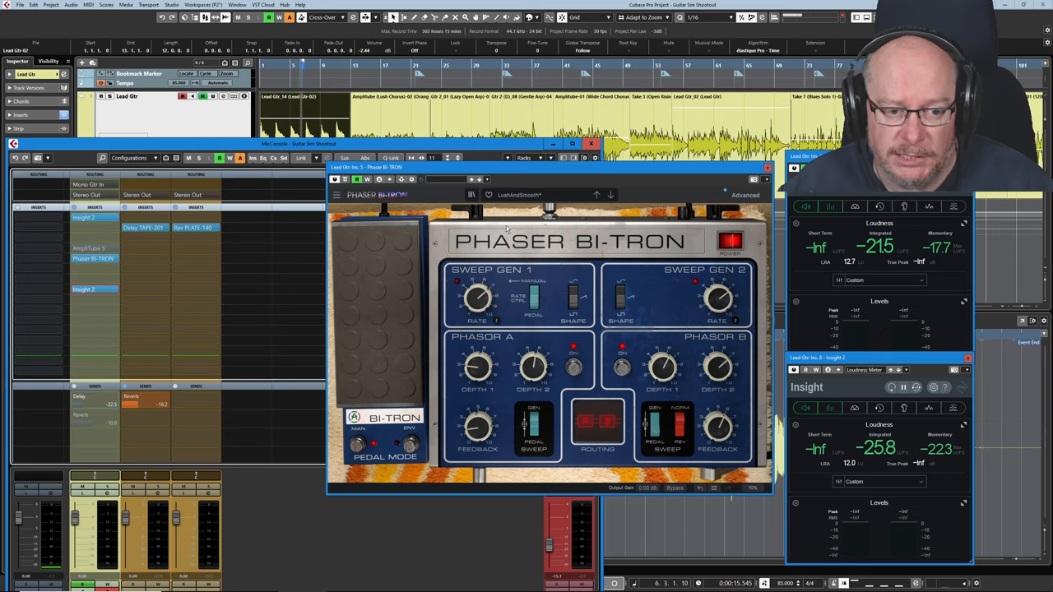
{"action": "mouse_move", "coordinate": [632, 494]}
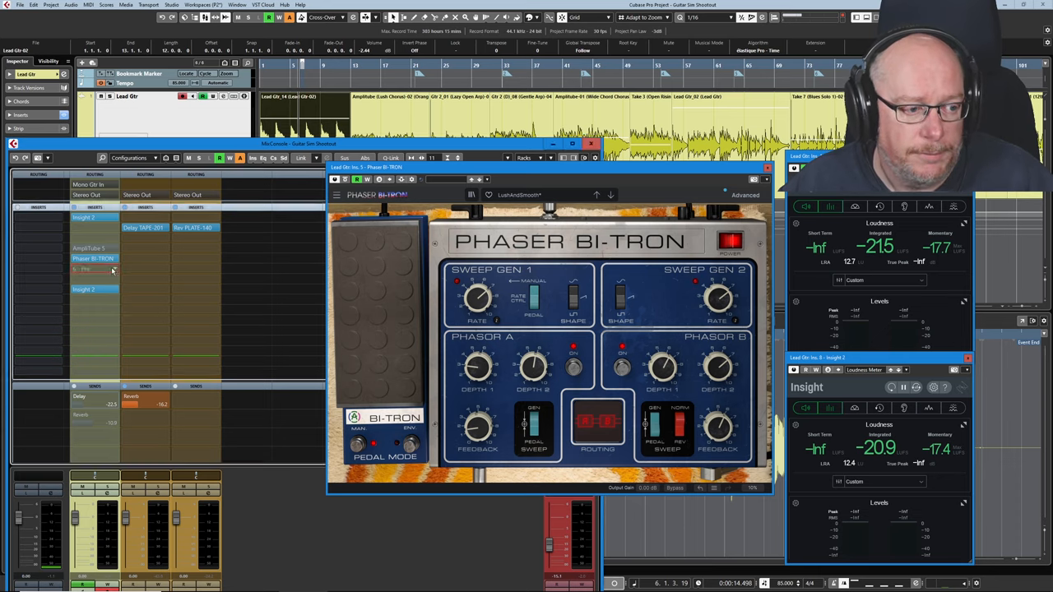
- Show the FabFilter Pro-Q equaliser curve from the Lead Gtr insert chain
{"action": "left_click", "coordinate": [95, 268]}
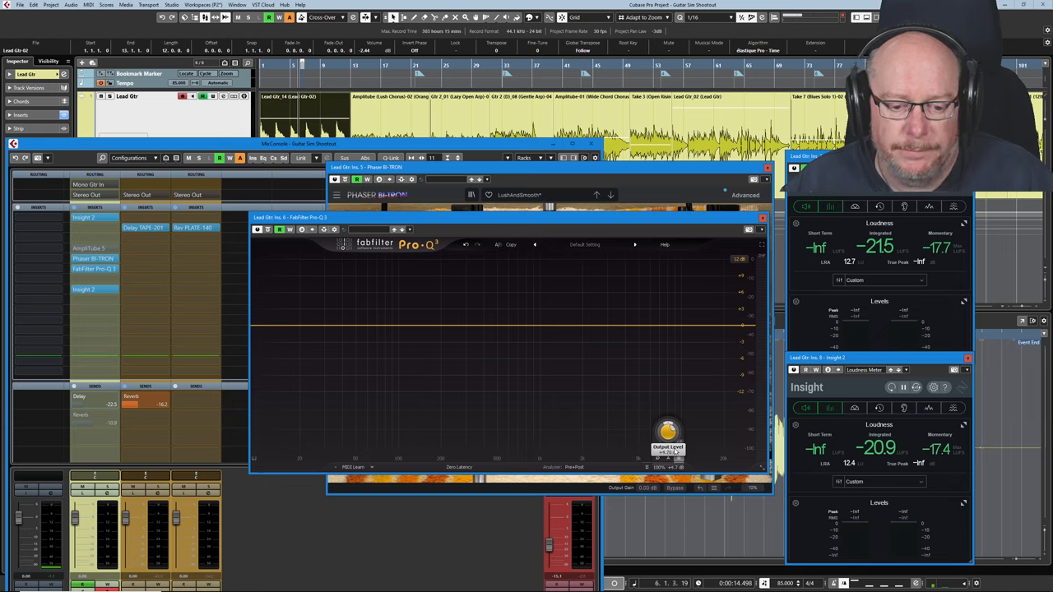
{"action": "mouse_move", "coordinate": [492, 309]}
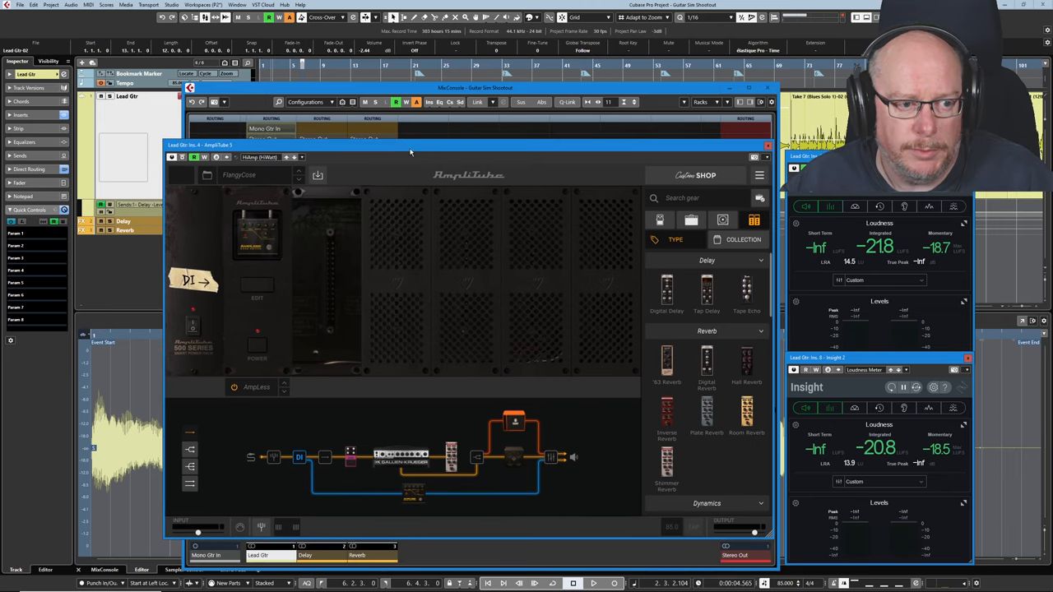
- Reopen the AmpliTube rig with its preset list to load FlangeCrew
{"action": "left_click", "coordinate": [239, 174]}
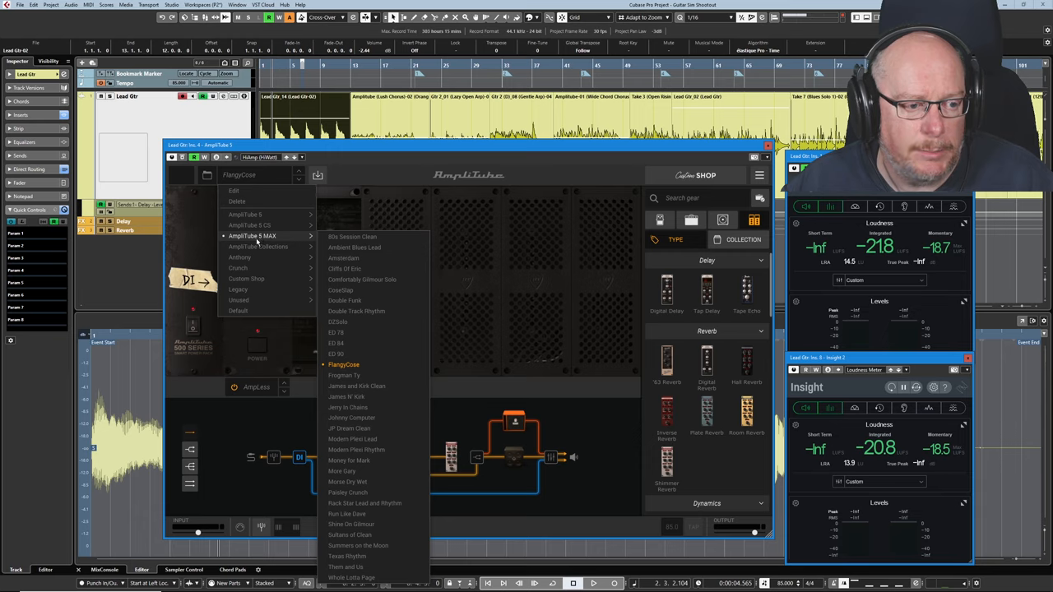
{"action": "mouse_move", "coordinate": [342, 353]}
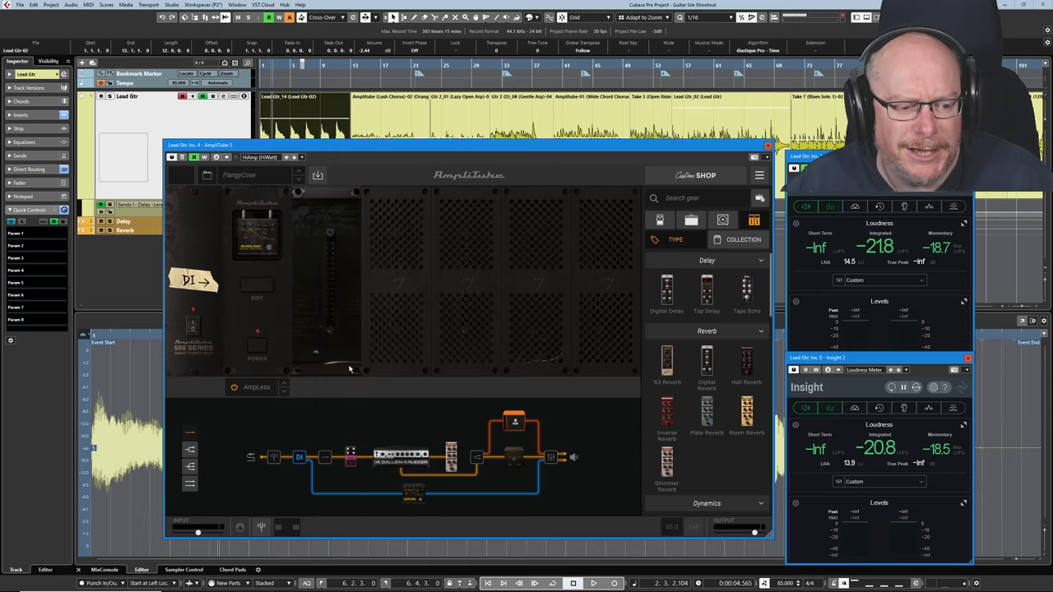
{"action": "mouse_move", "coordinate": [337, 220]}
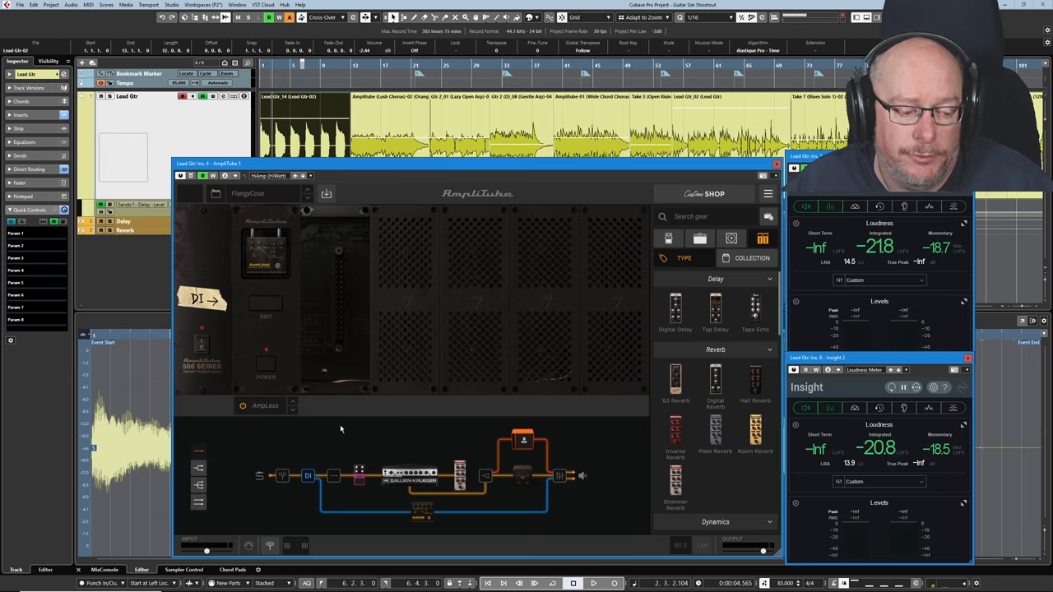
{"action": "mouse_move", "coordinate": [300, 485]}
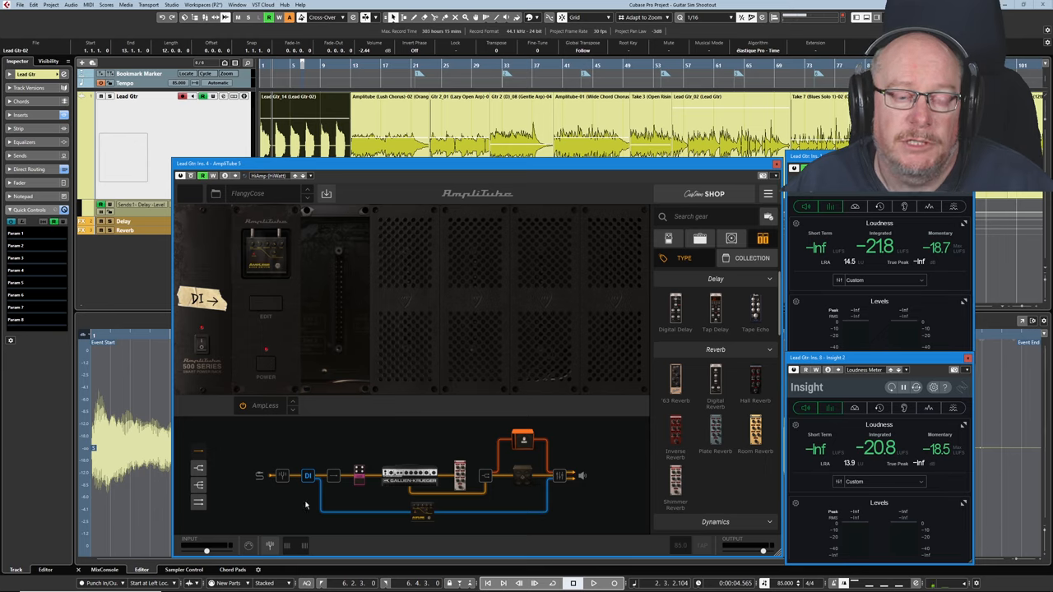
{"action": "mouse_move", "coordinate": [355, 482]}
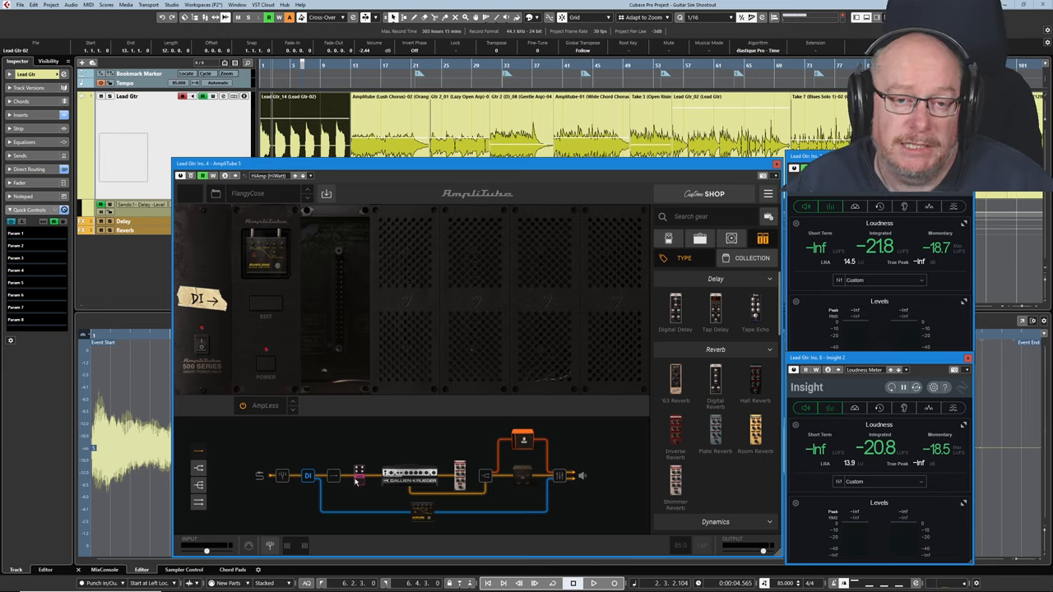
{"action": "mouse_move", "coordinate": [314, 485]}
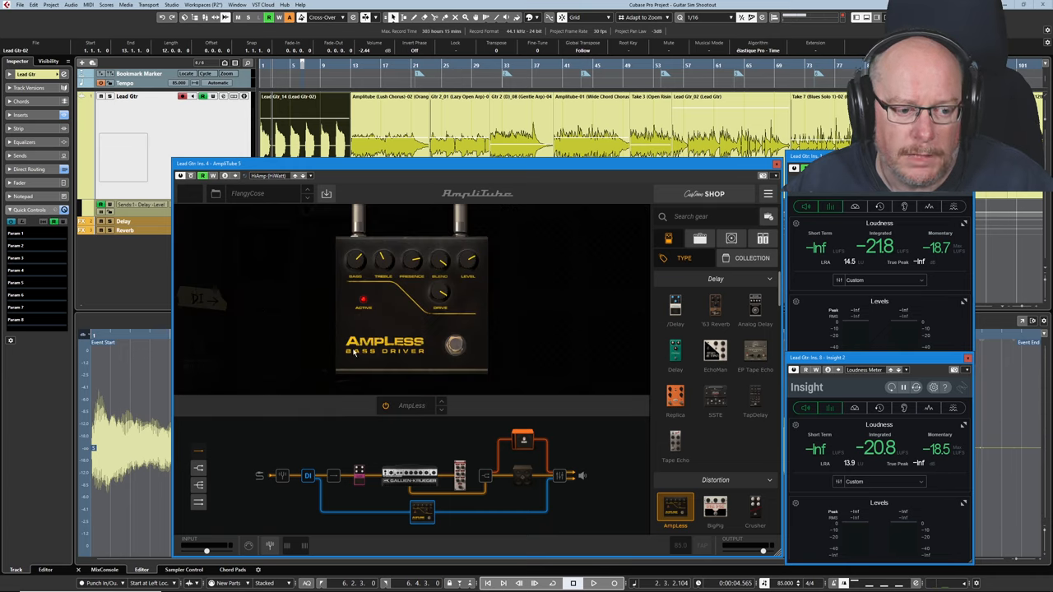
{"action": "mouse_move", "coordinate": [474, 270]}
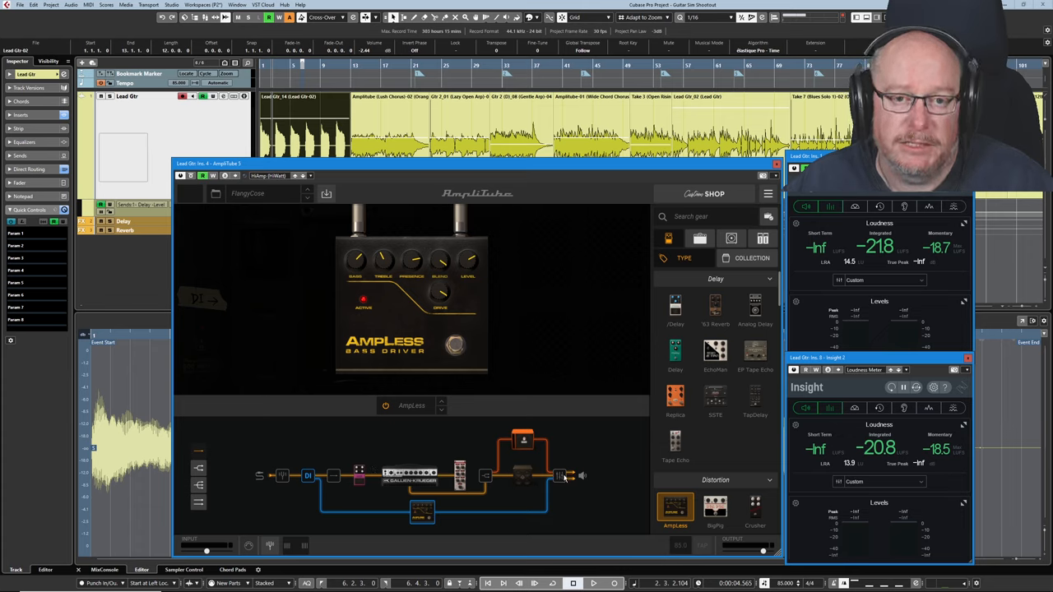
{"action": "mouse_move", "coordinate": [579, 456]}
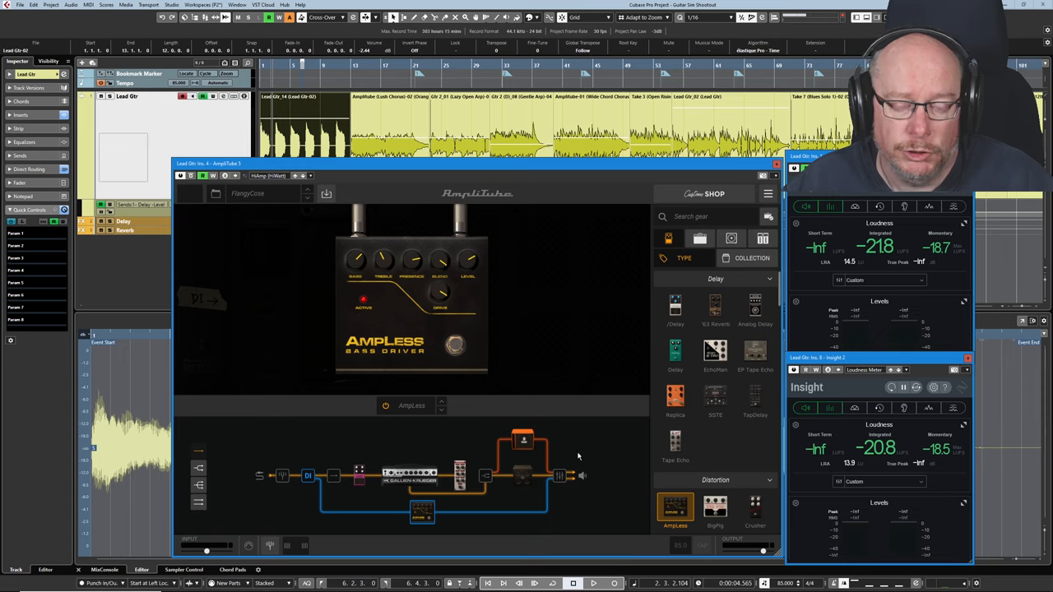
{"action": "mouse_move", "coordinate": [329, 474]}
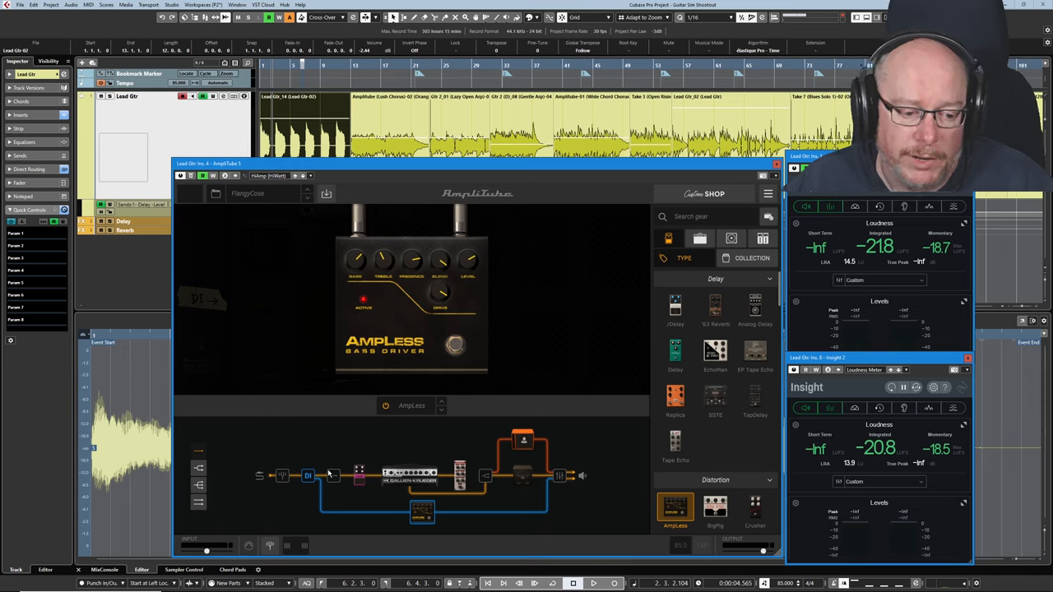
- Step through the Analog Flanger, Gallien-Krueger amp, rack reverb, cabinet room and the orange cabinet branch
{"action": "left_click", "coordinate": [358, 476]}
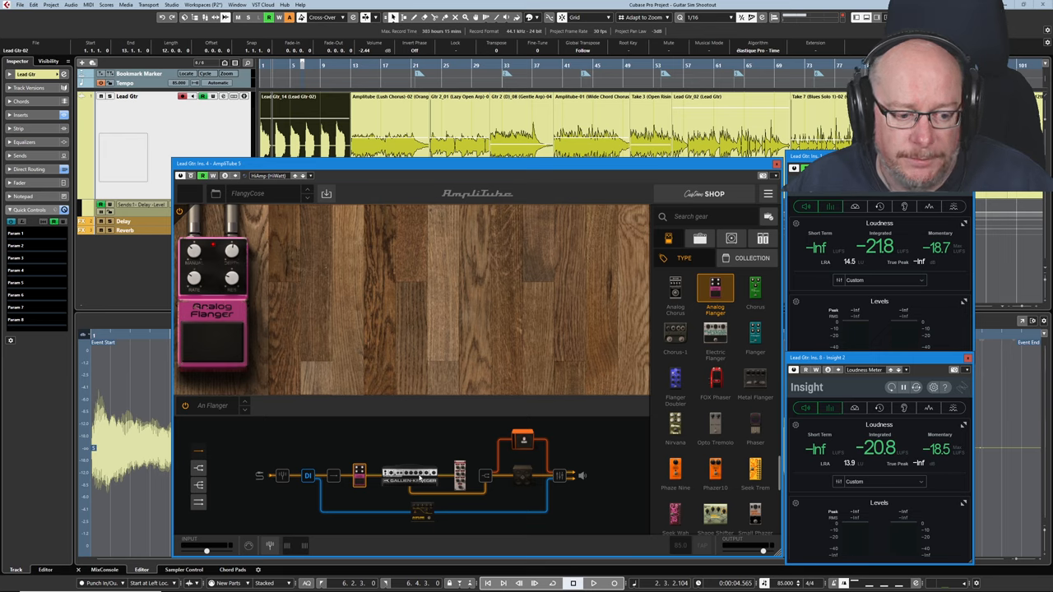
{"action": "left_click", "coordinate": [409, 475]}
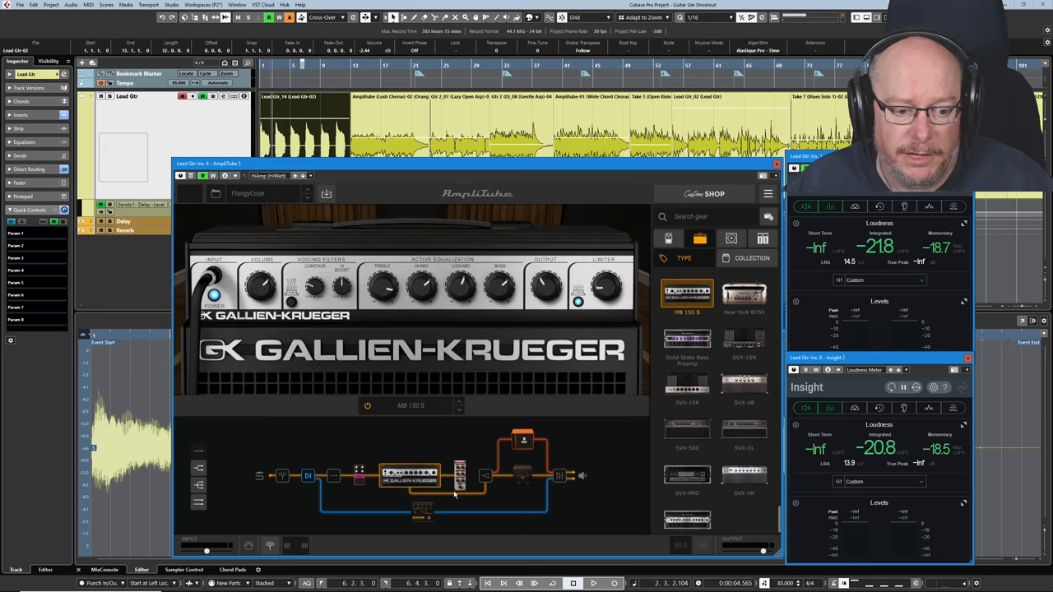
{"action": "left_click", "coordinate": [459, 476]}
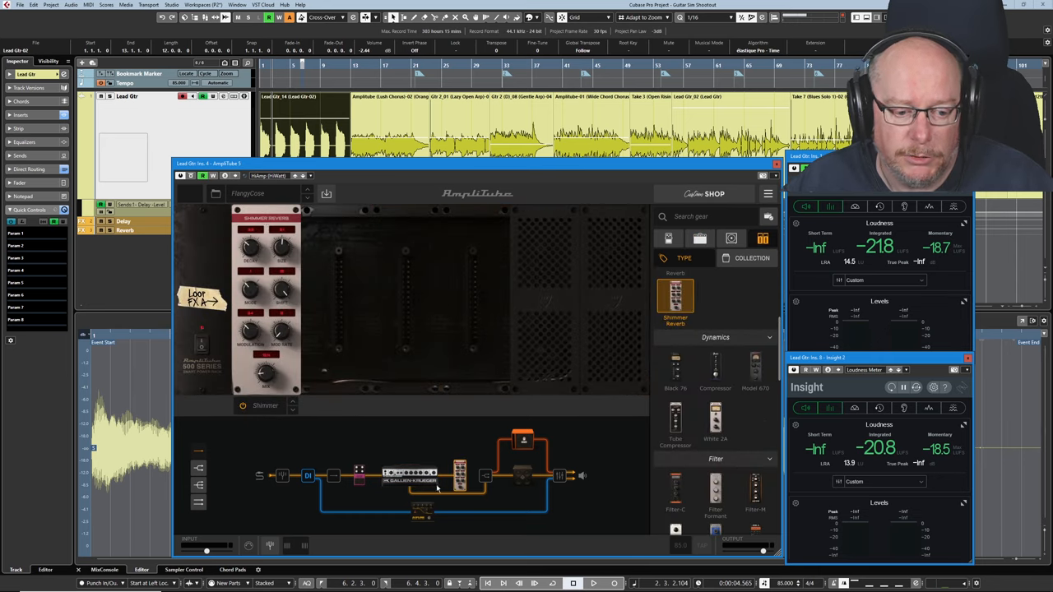
{"action": "mouse_move", "coordinate": [487, 483]}
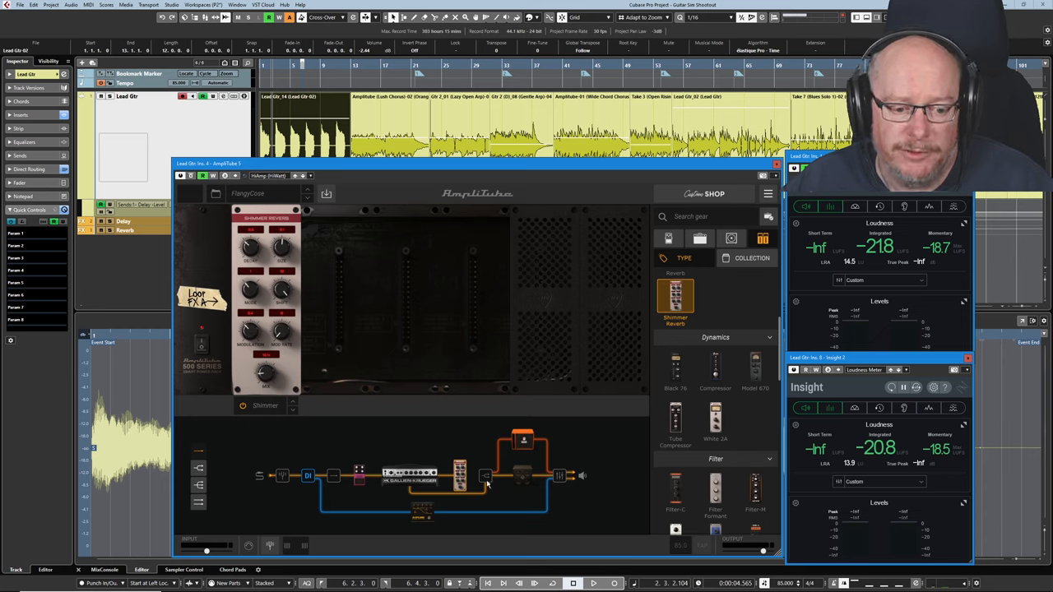
{"action": "left_click", "coordinate": [523, 475]}
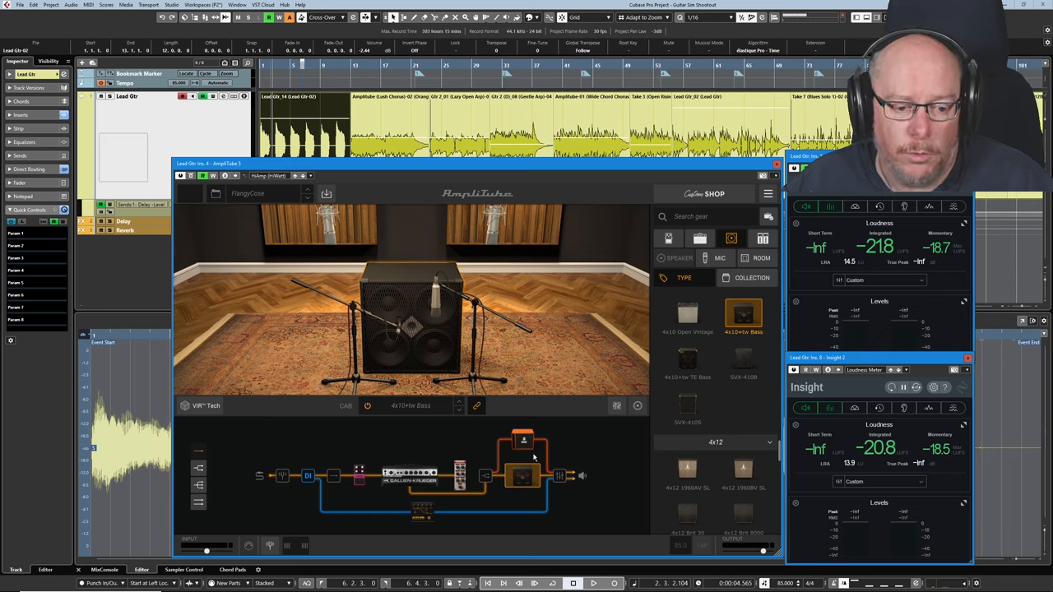
{"action": "left_click", "coordinate": [687, 313]}
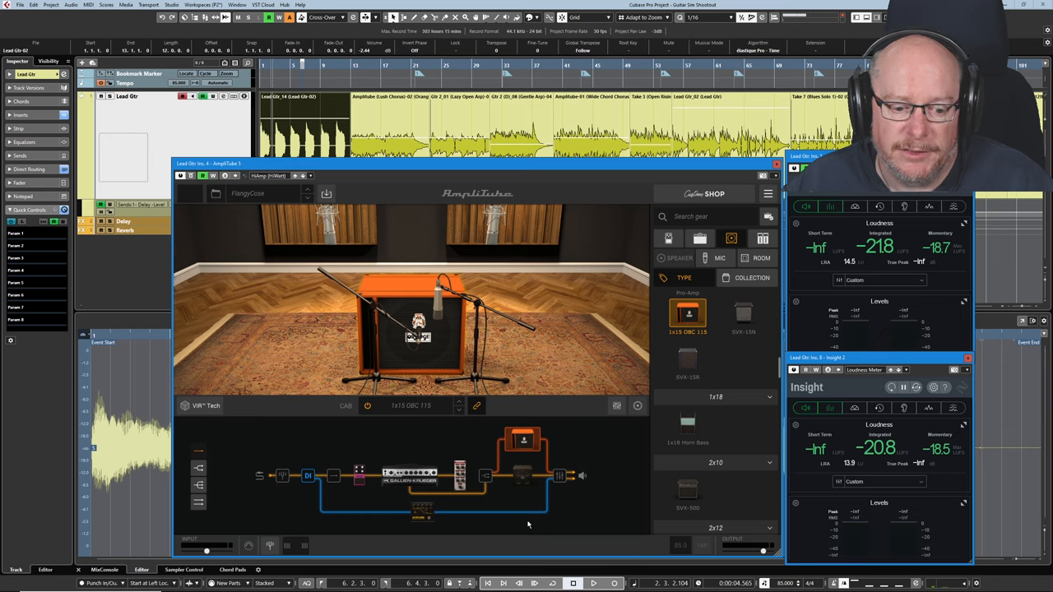
{"action": "mouse_move", "coordinate": [572, 484]}
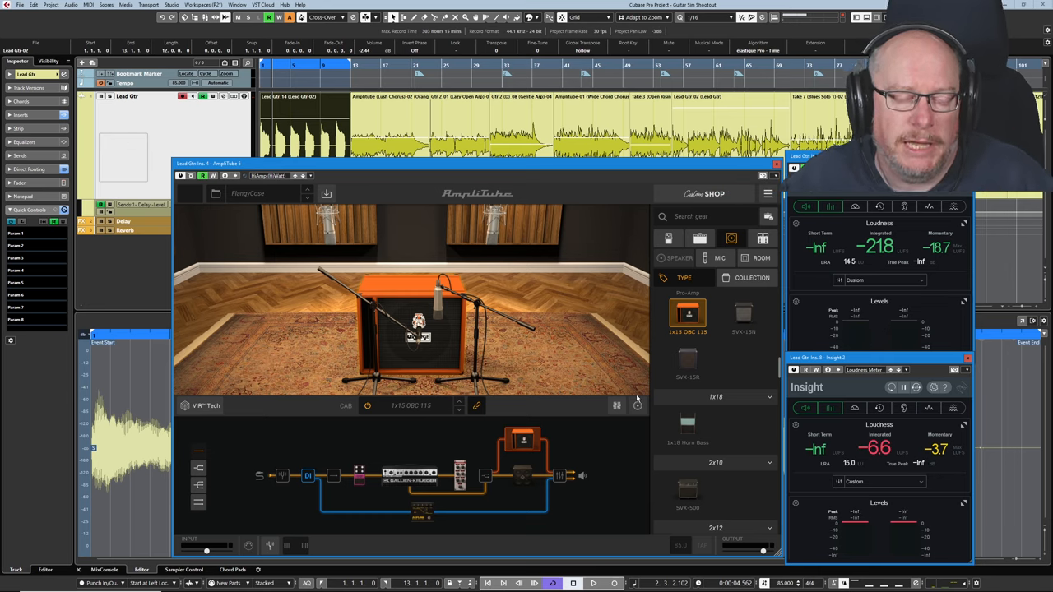
- Show the mixer channels in the lower zone while the meter reads about -72 LUFS
{"action": "left_click", "coordinate": [592, 583]}
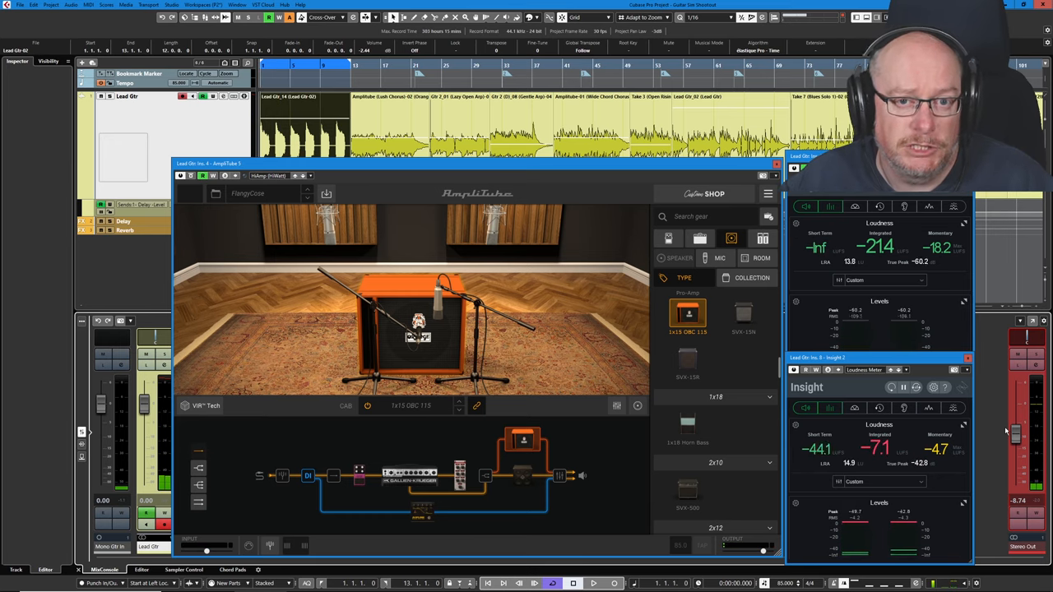
{"action": "left_click", "coordinate": [592, 582]}
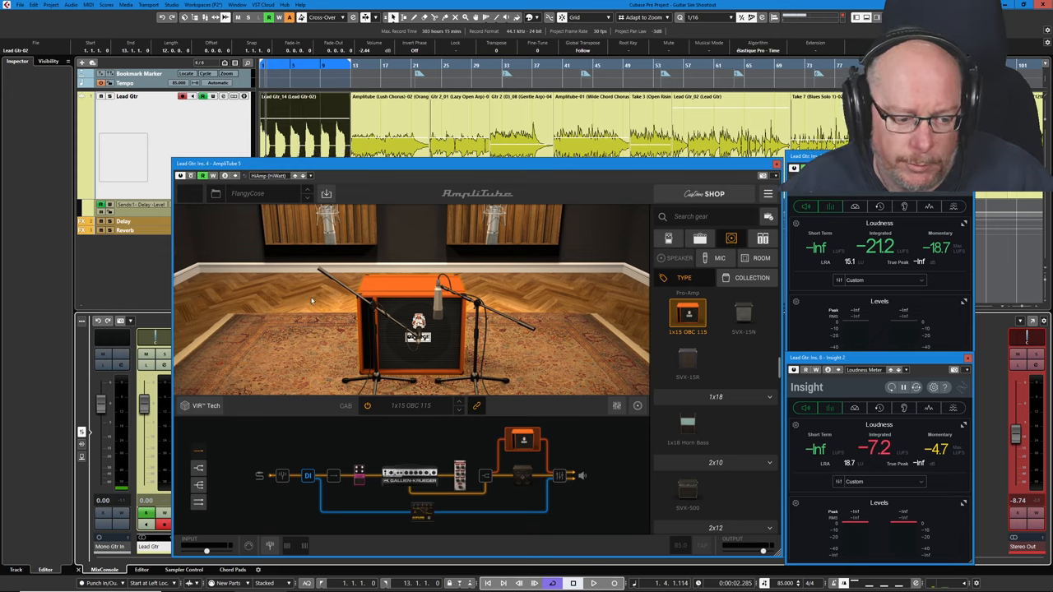
{"action": "mouse_move", "coordinate": [396, 350]}
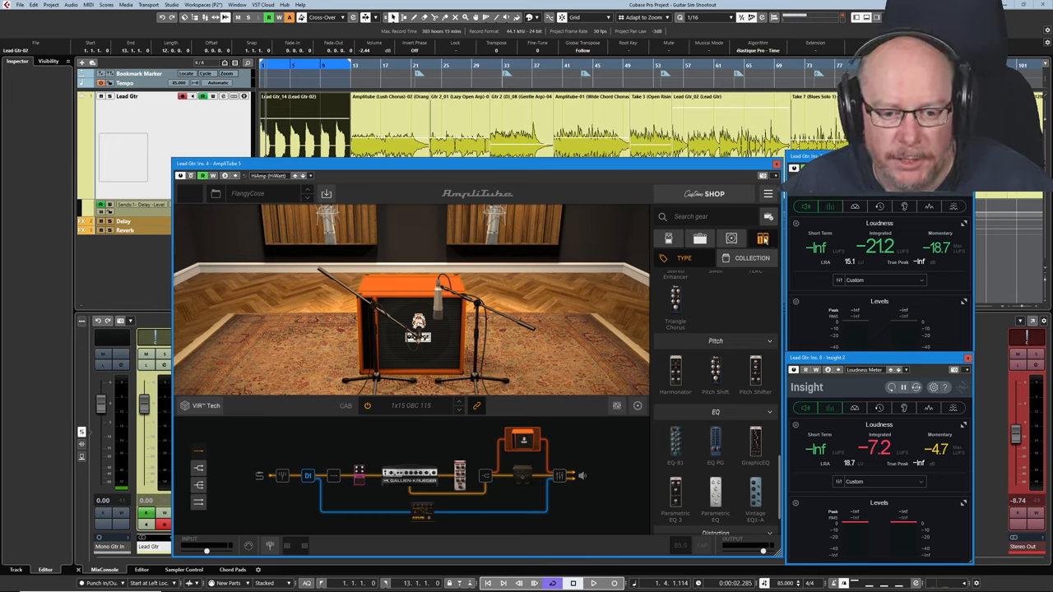
- Scroll the gear browser down to reach the EQ effect models
{"action": "scroll", "scroll_direction": "down", "scroll_amount": 3}
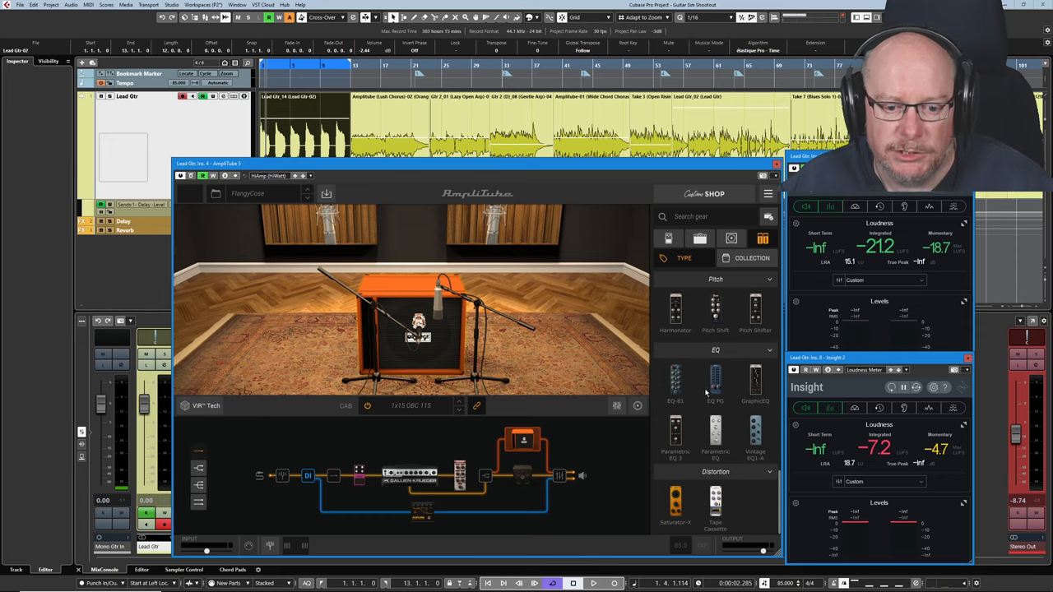
{"action": "mouse_move", "coordinate": [710, 403]}
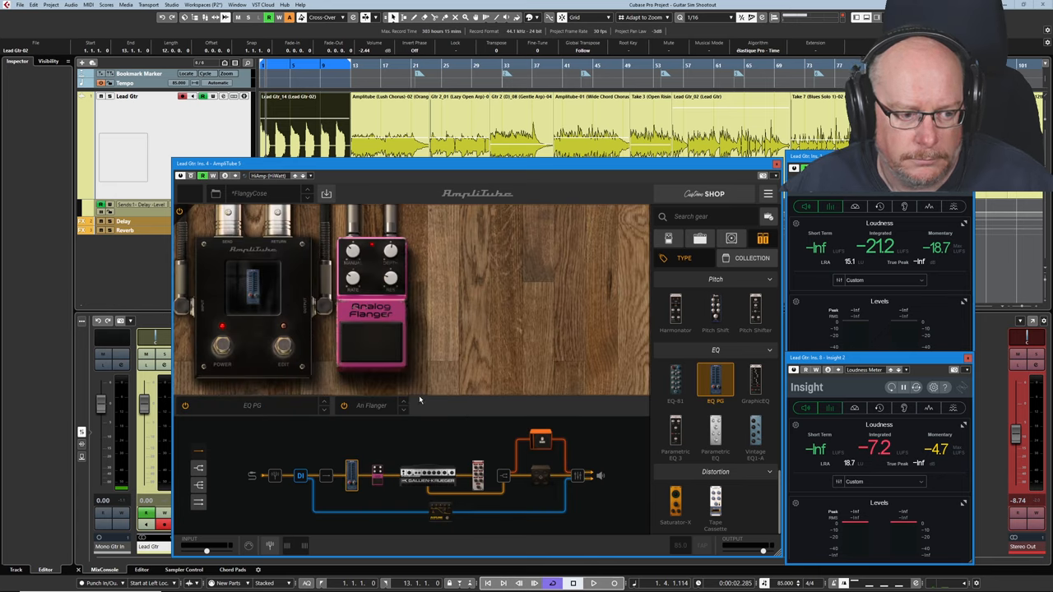
{"action": "mouse_move", "coordinate": [753, 227]}
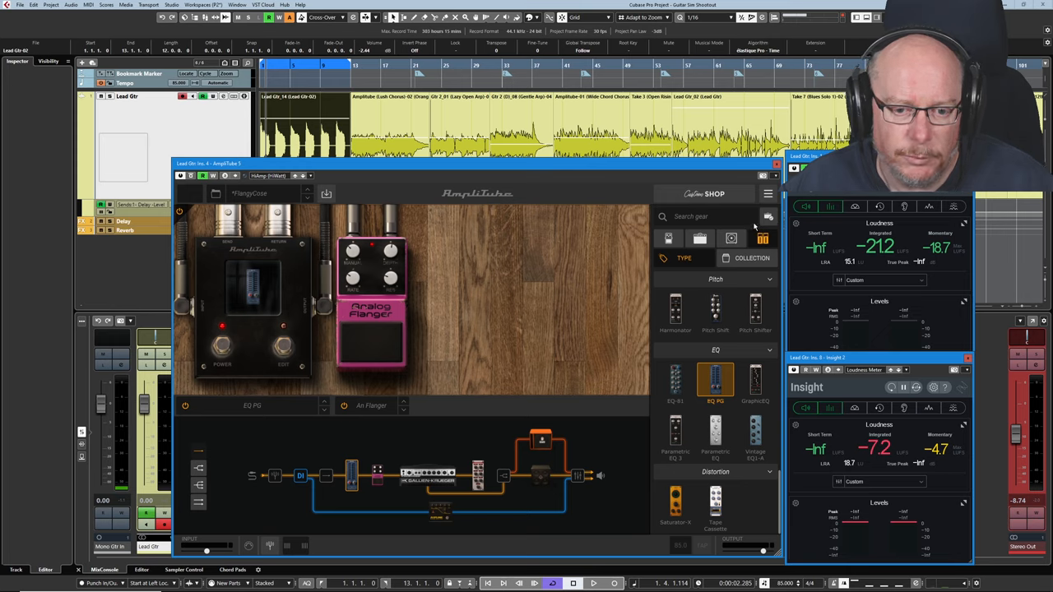
{"action": "mouse_move", "coordinate": [338, 457]}
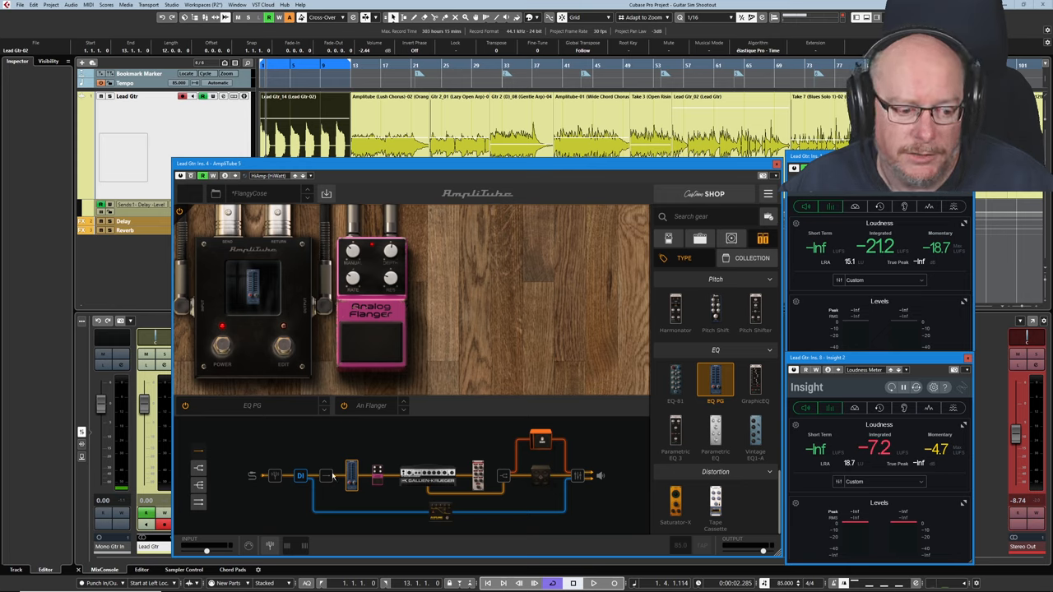
{"action": "mouse_move", "coordinate": [339, 464]}
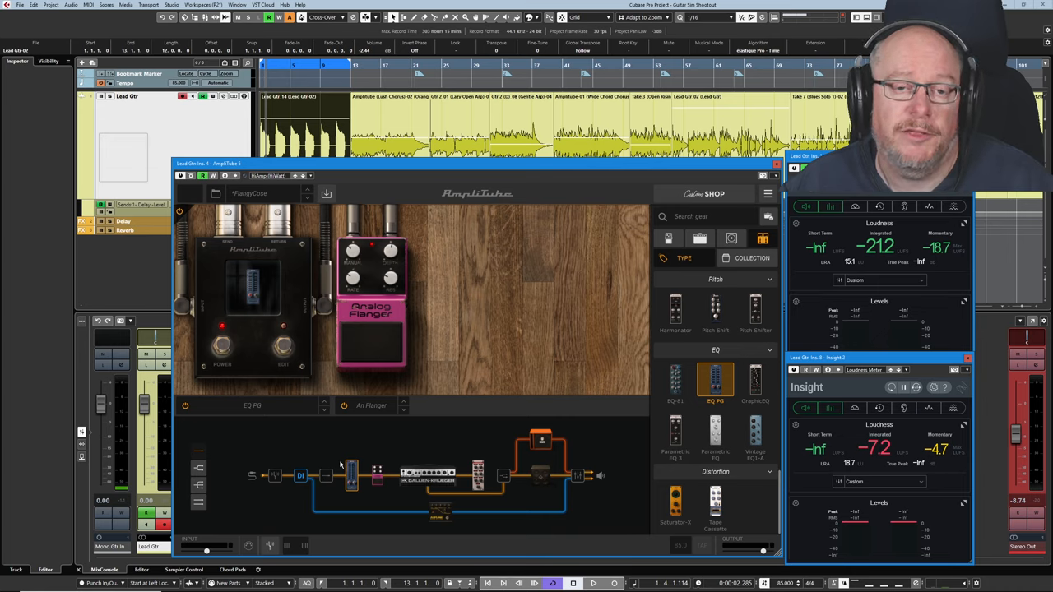
{"action": "mouse_move", "coordinate": [359, 447]}
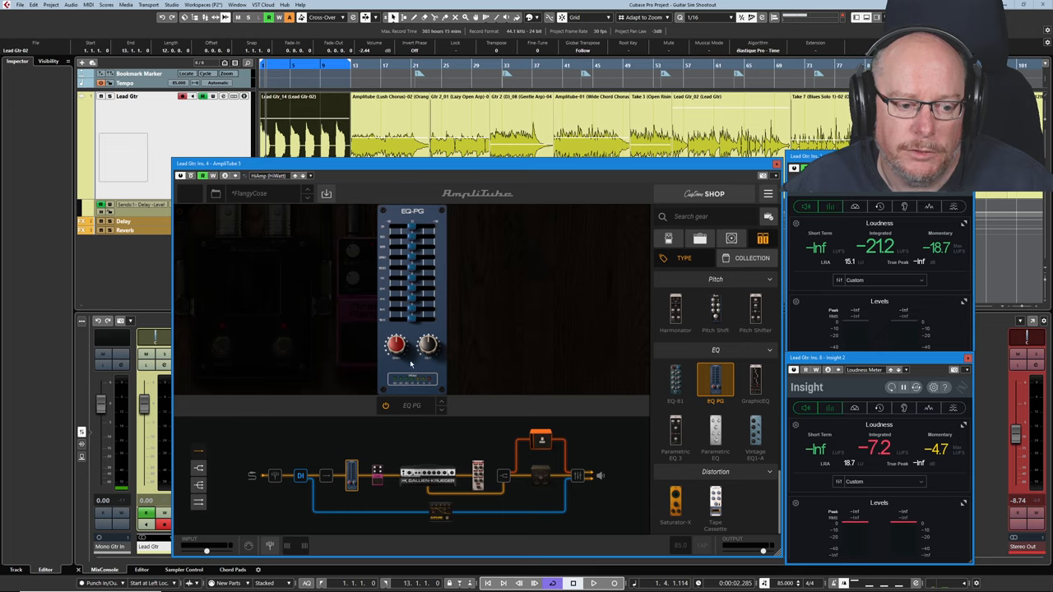
{"action": "mouse_move", "coordinate": [543, 377]}
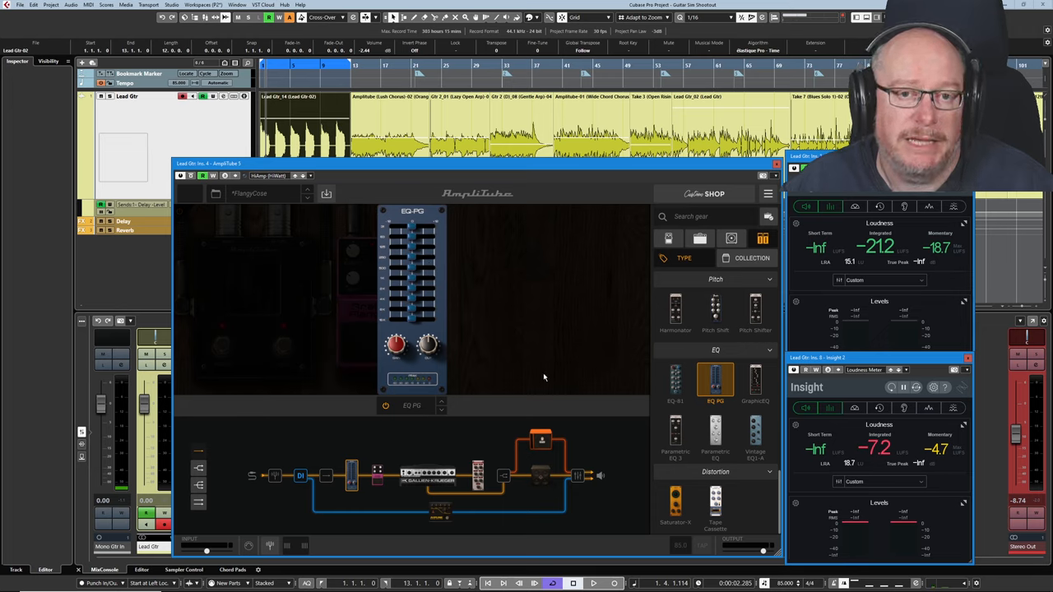
- Resize the AmpliTube window so the EQ-PG pedal shows larger
{"action": "left_click", "coordinate": [16, 61]}
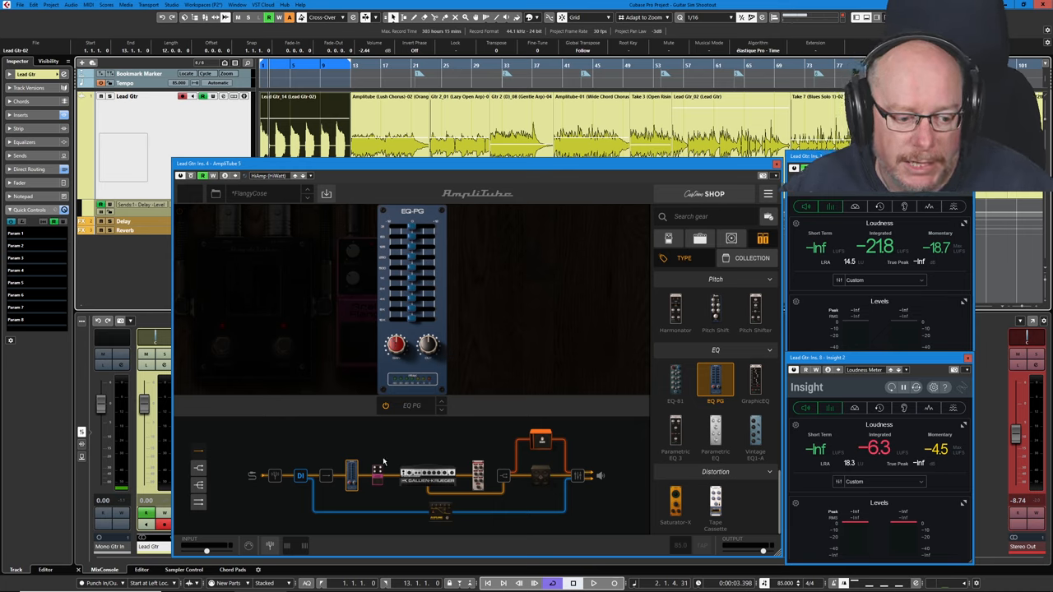
{"action": "mouse_move", "coordinate": [385, 495]}
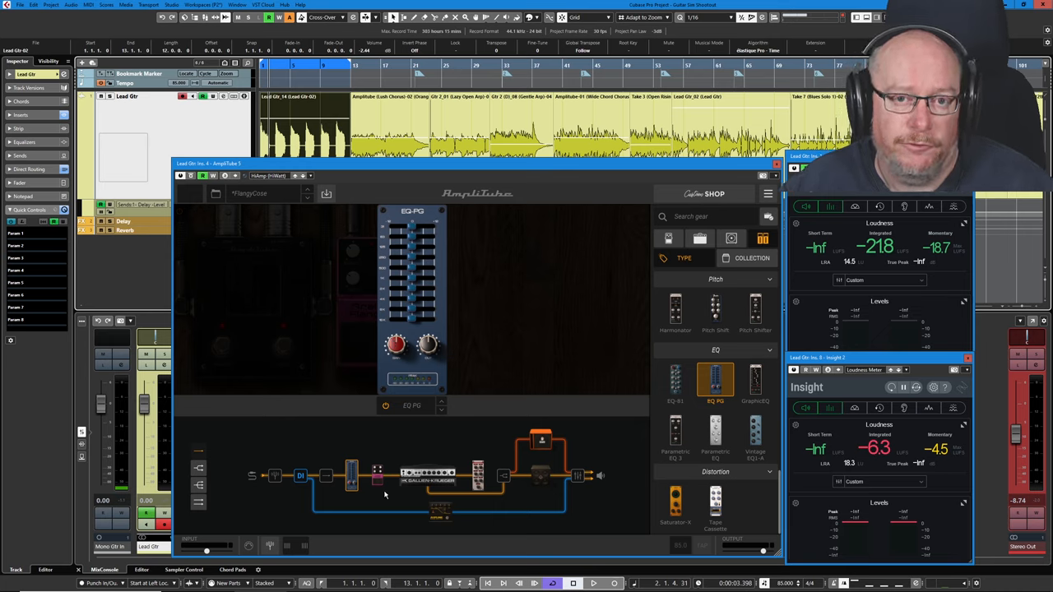
{"action": "mouse_move", "coordinate": [369, 447]}
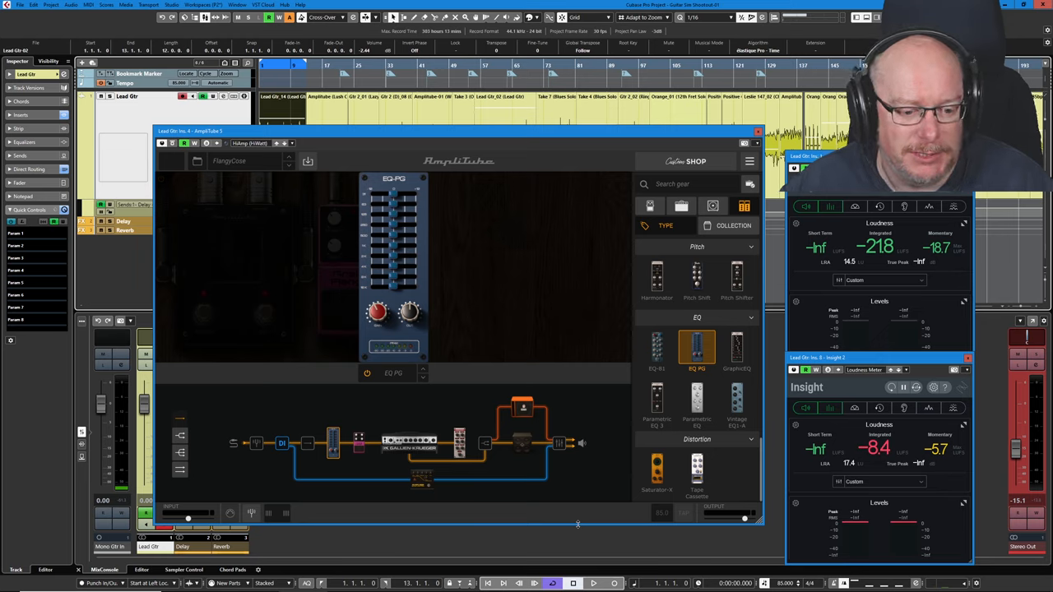
{"action": "mouse_move", "coordinate": [442, 296]}
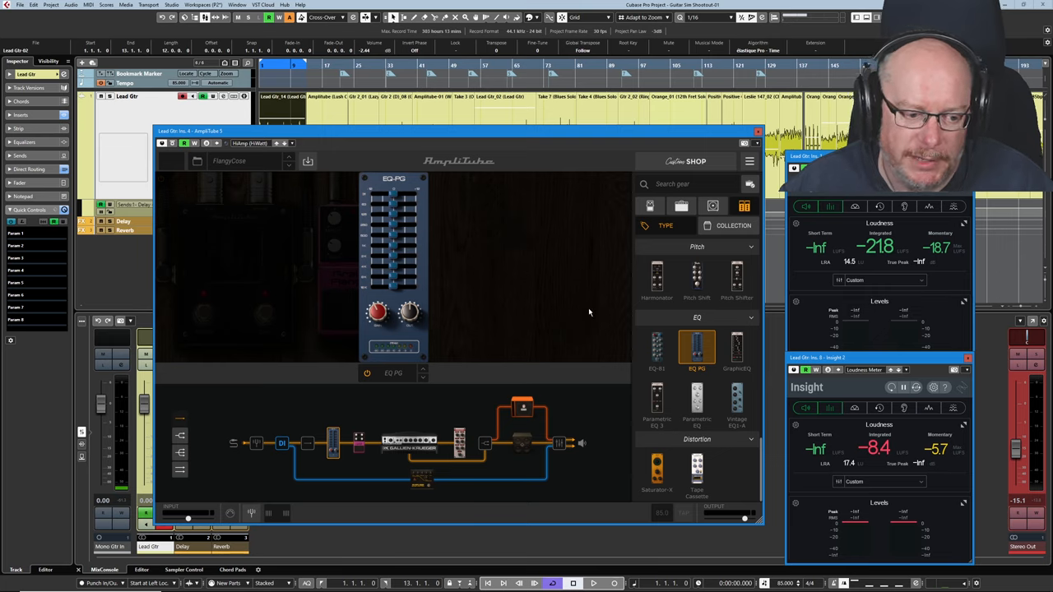
{"action": "left_click", "coordinate": [592, 582]}
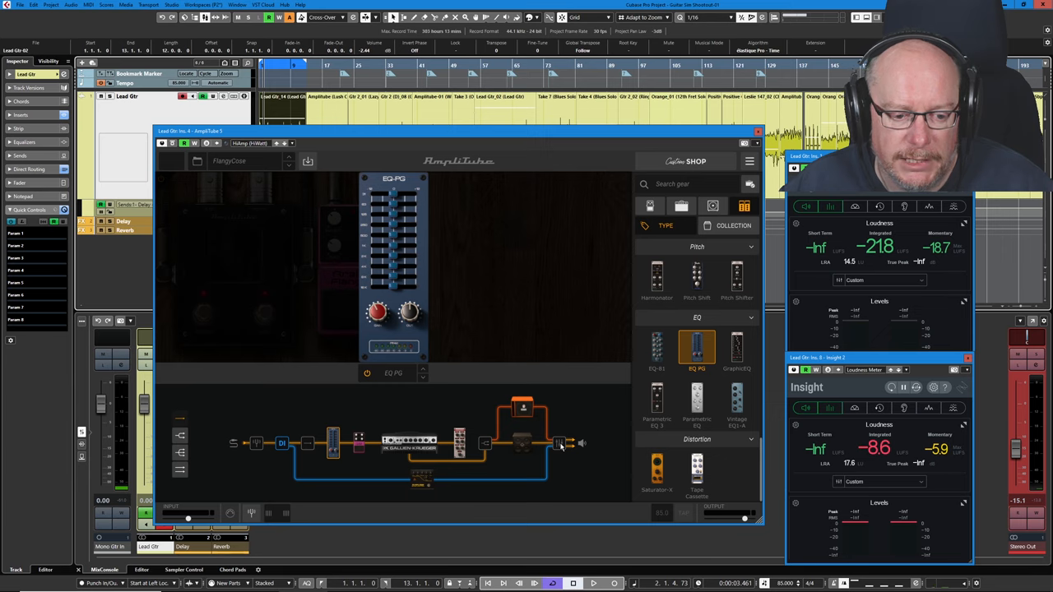
- Bring up the cab mixer on Cab 1's mic mix and start playback
{"action": "left_click", "coordinate": [523, 444]}
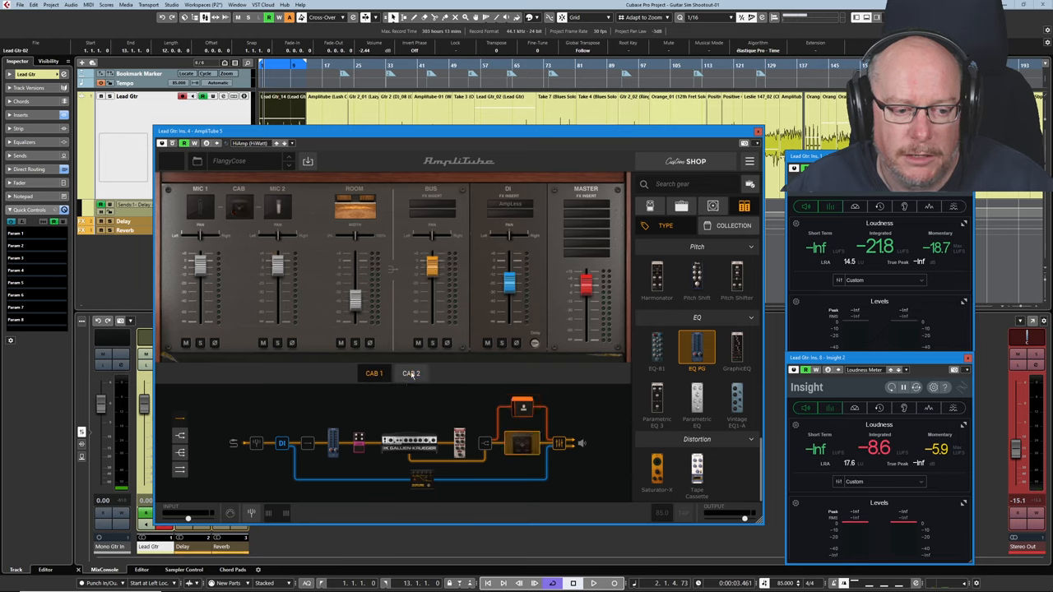
{"action": "left_click", "coordinate": [412, 374]}
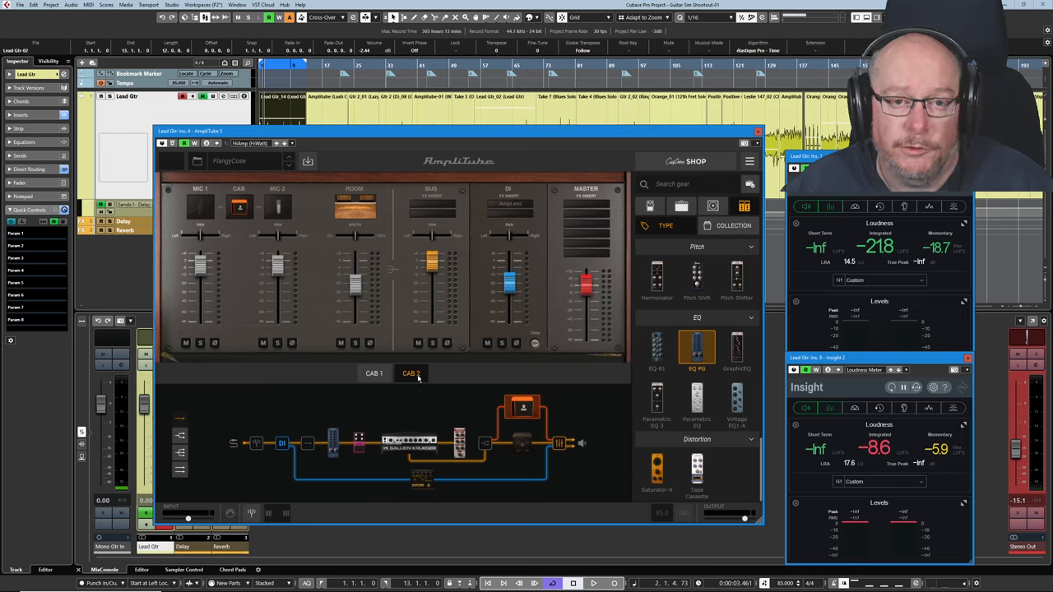
{"action": "left_click", "coordinate": [373, 373]}
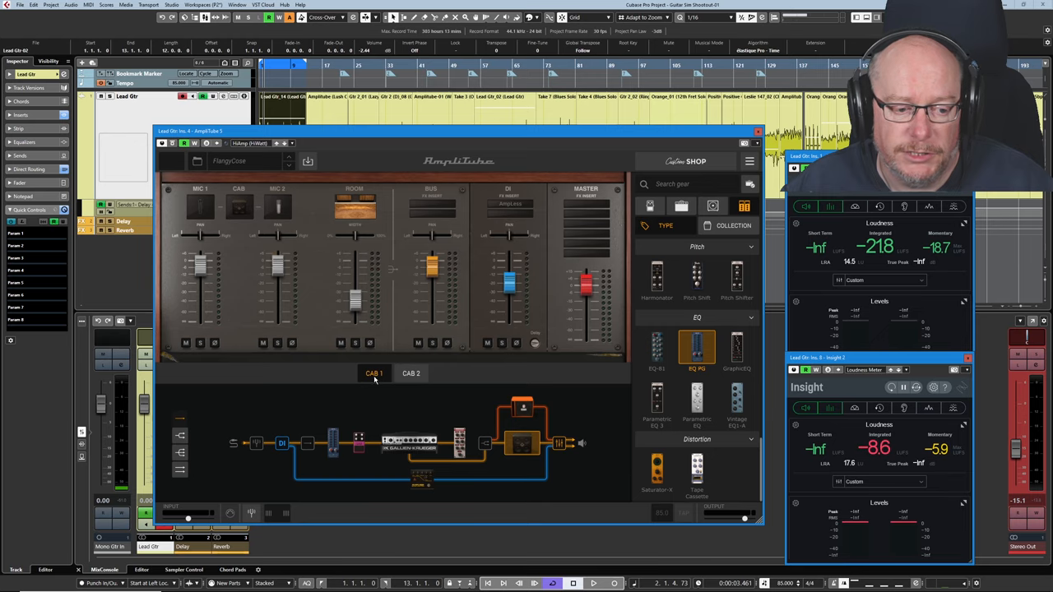
{"action": "mouse_move", "coordinate": [524, 350]}
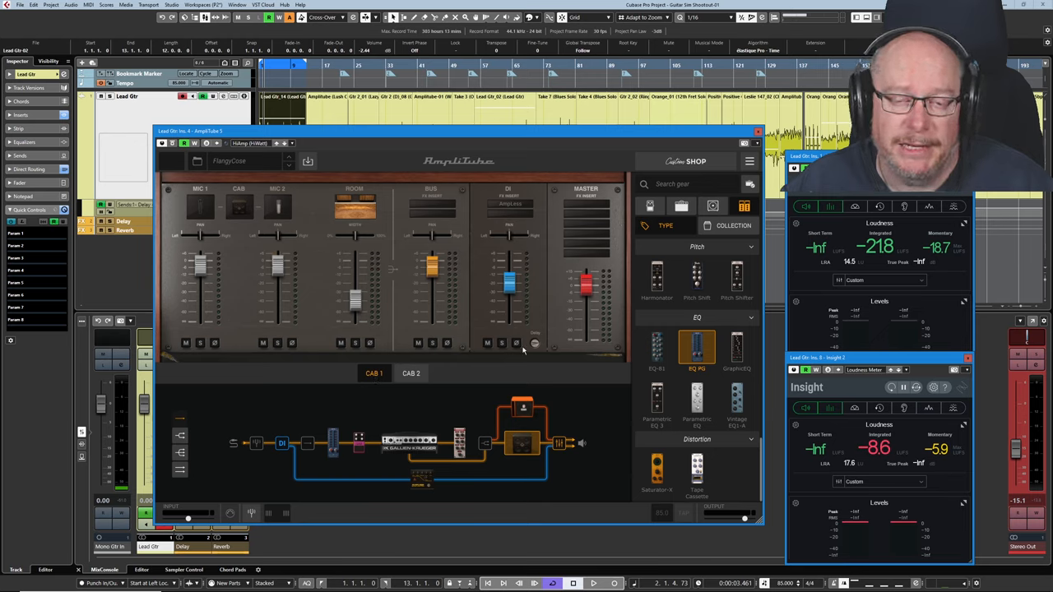
{"action": "mouse_move", "coordinate": [415, 323]}
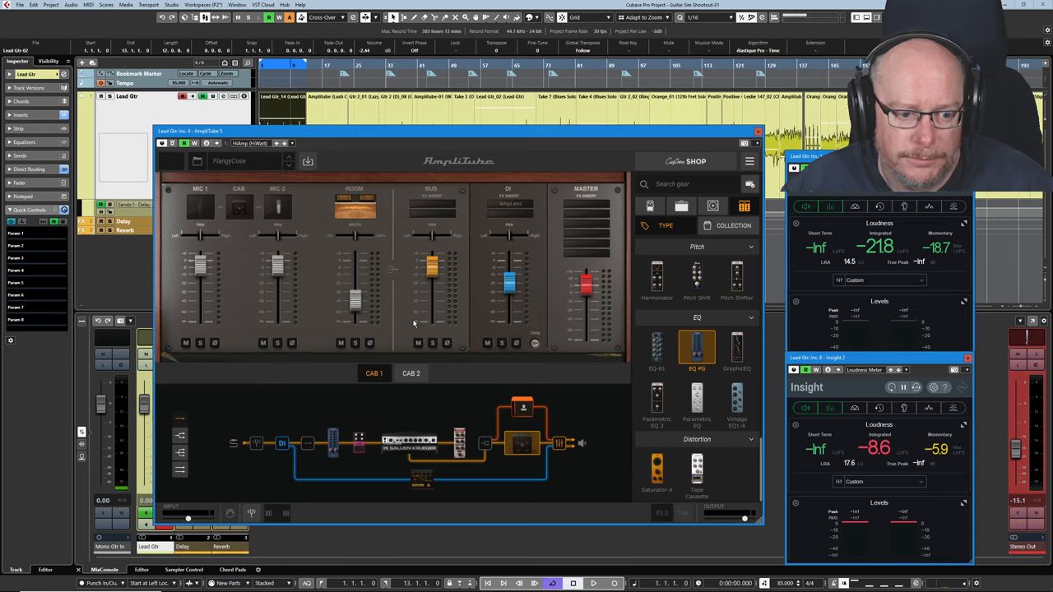
{"action": "left_click", "coordinate": [592, 582]}
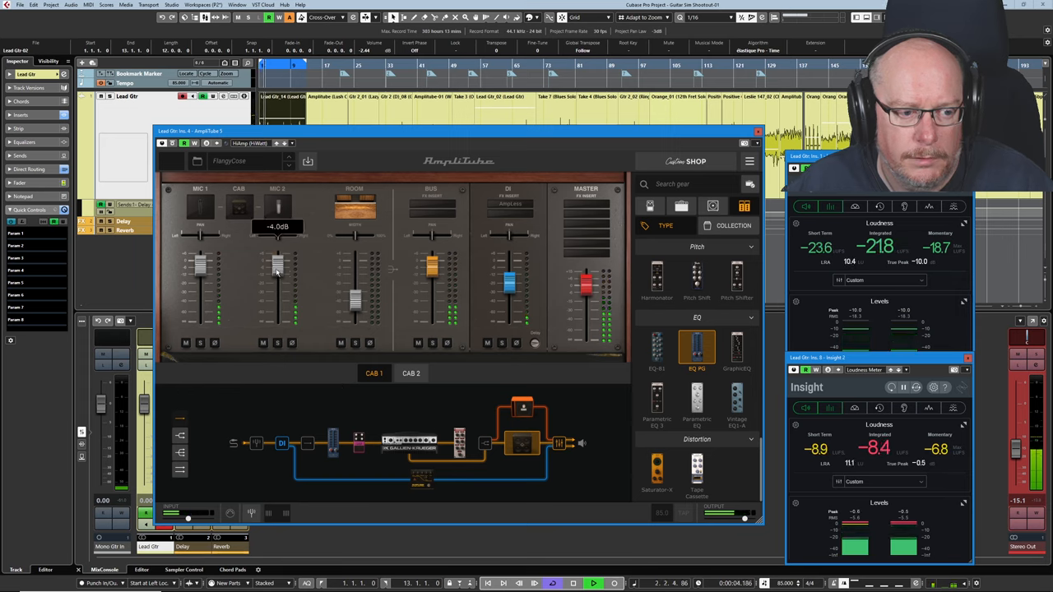
- Trim Cab 1's mic to about -4 dB and Cab 2's mic to about -2 dB
{"action": "left_click_drag", "start_coordinate": [278, 264], "coordinate": [278, 283]}
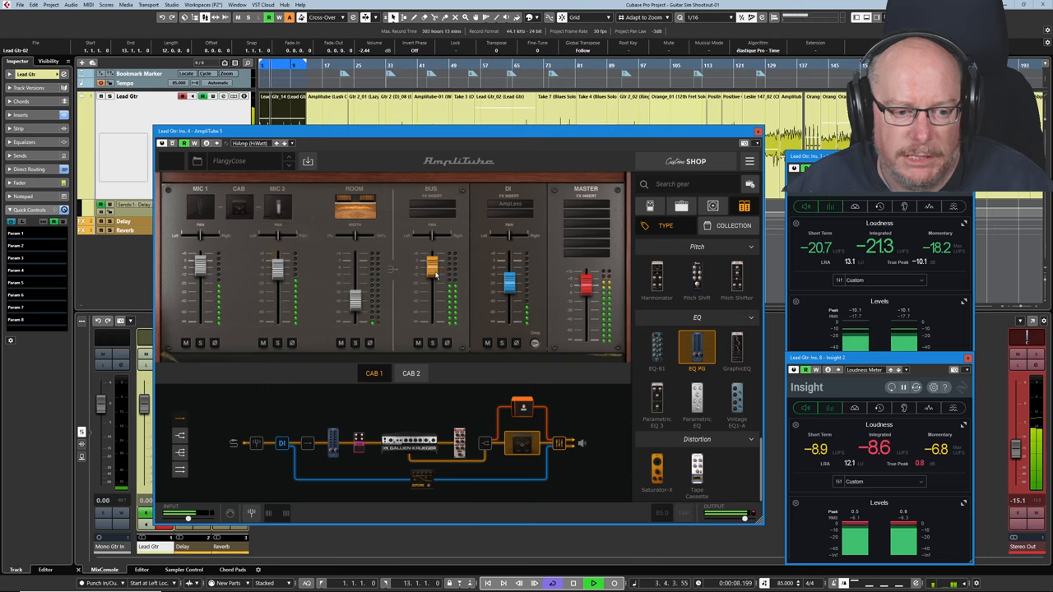
{"action": "left_click_drag", "start_coordinate": [431, 255], "coordinate": [431, 280]}
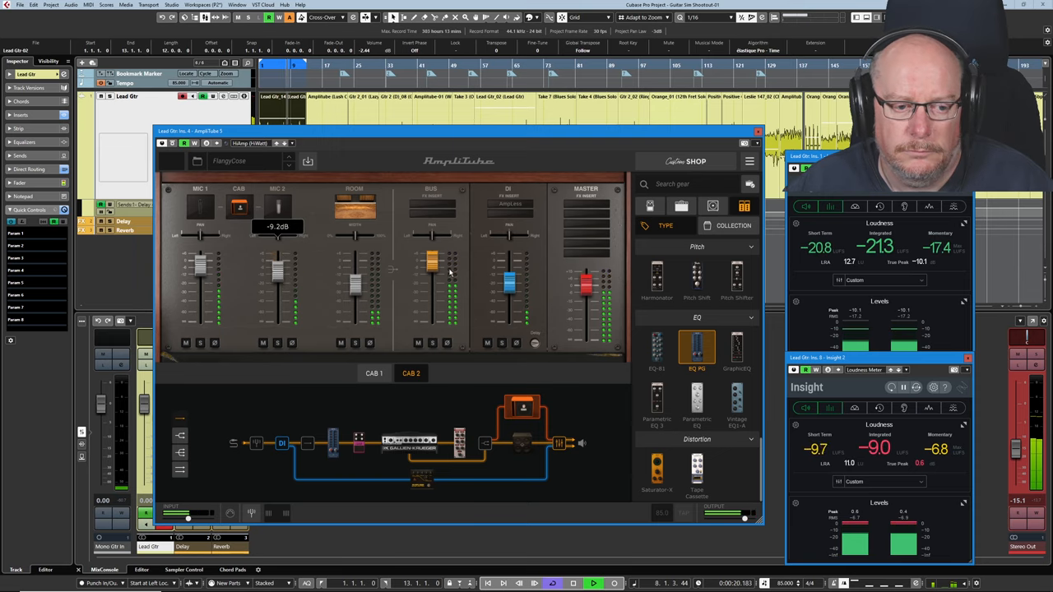
{"action": "left_click_drag", "start_coordinate": [431, 279], "coordinate": [431, 263]}
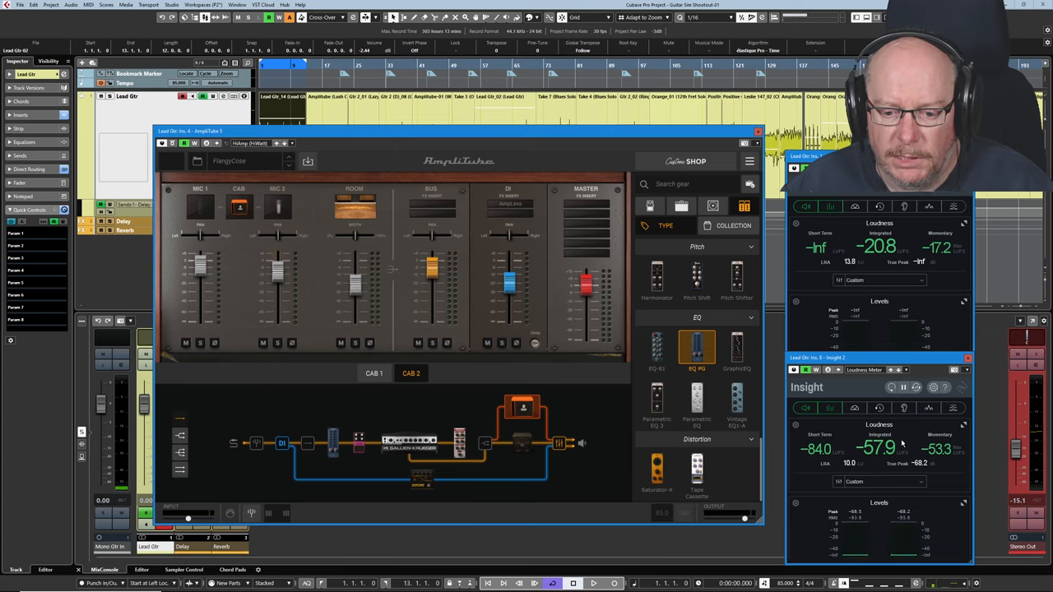
- Leave the cab mixer and show the EQ-PG pedal on the DI path
{"action": "left_click", "coordinate": [592, 583]}
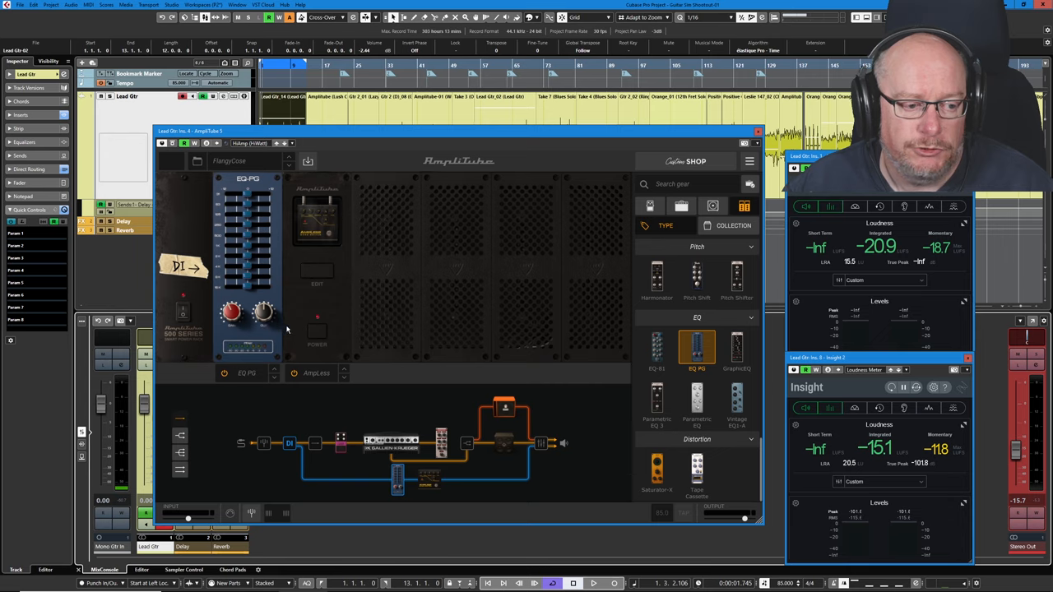
- Show the EQ-PG pedal that sits ahead of the analog flanger
{"action": "left_click", "coordinate": [592, 583]}
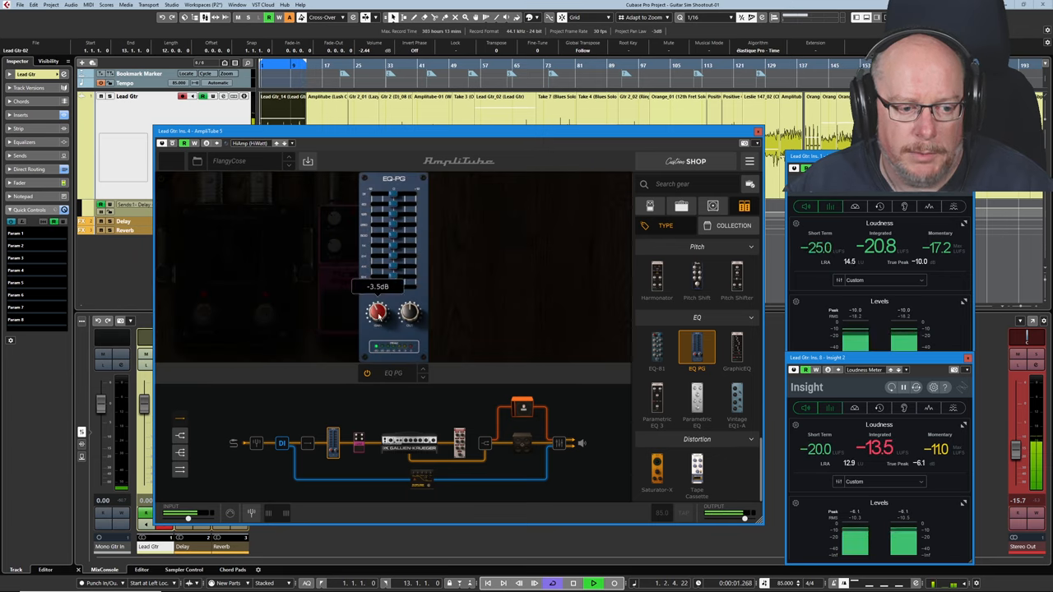
- Lower the pre-flanger EQ-PG level knob to about -3.5 dB
{"action": "left_click_drag", "start_coordinate": [377, 310], "coordinate": [377, 326]}
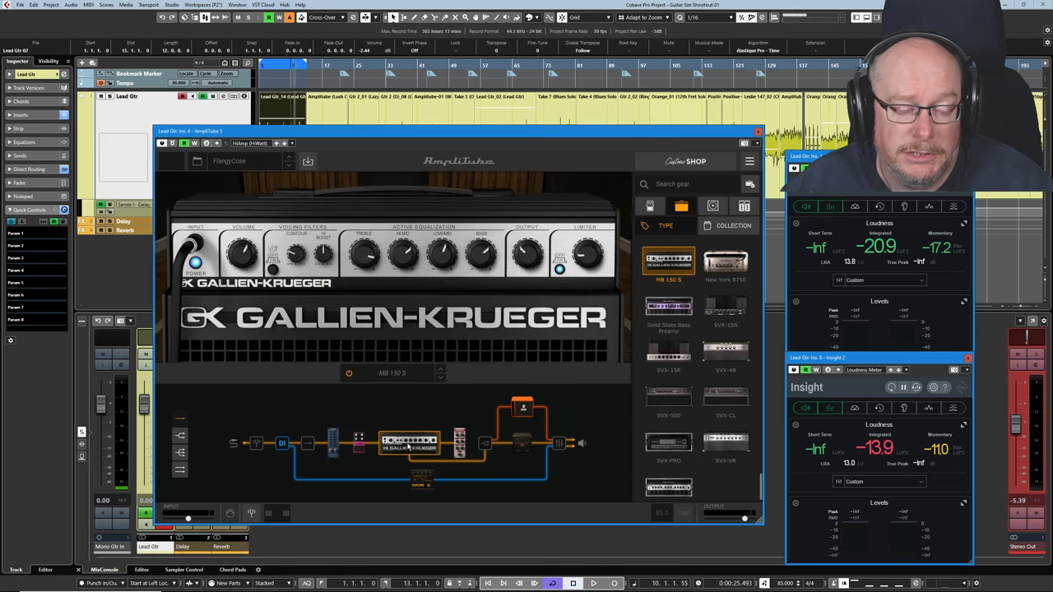
{"action": "mouse_move", "coordinate": [516, 283]}
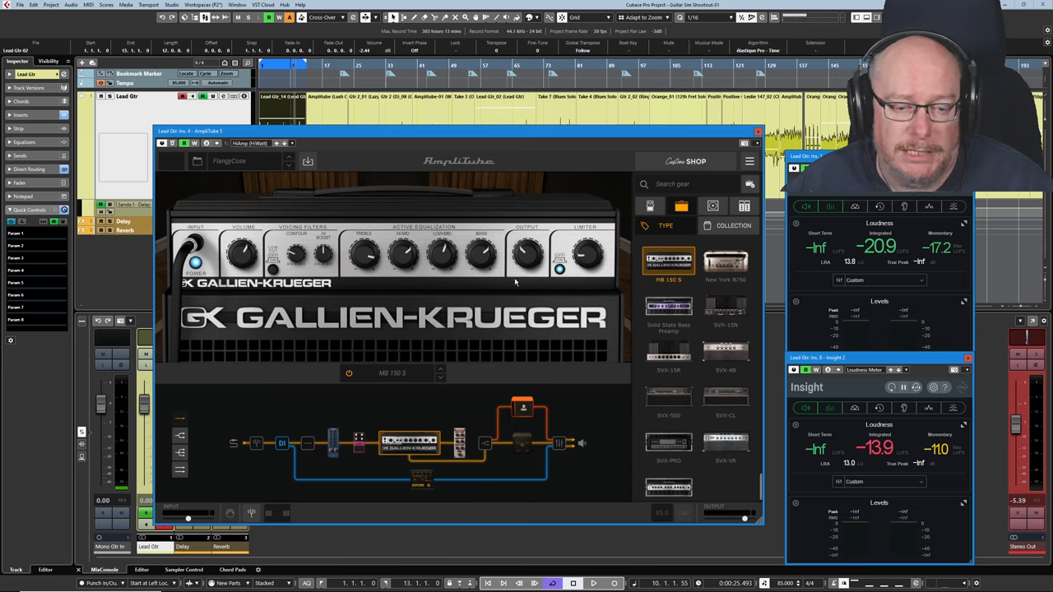
{"action": "mouse_move", "coordinate": [392, 269]}
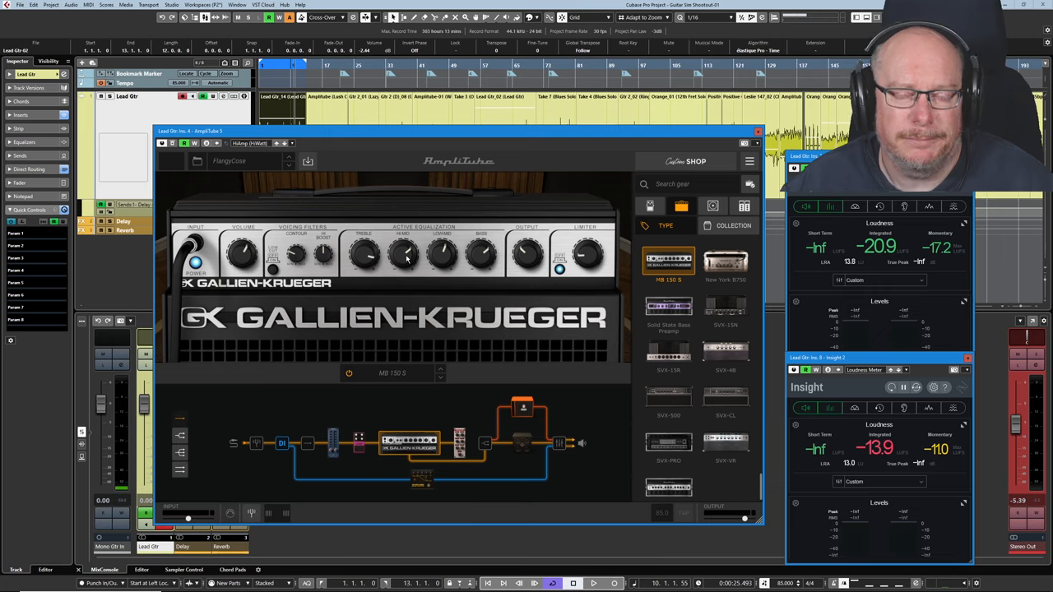
{"action": "mouse_move", "coordinate": [326, 270]}
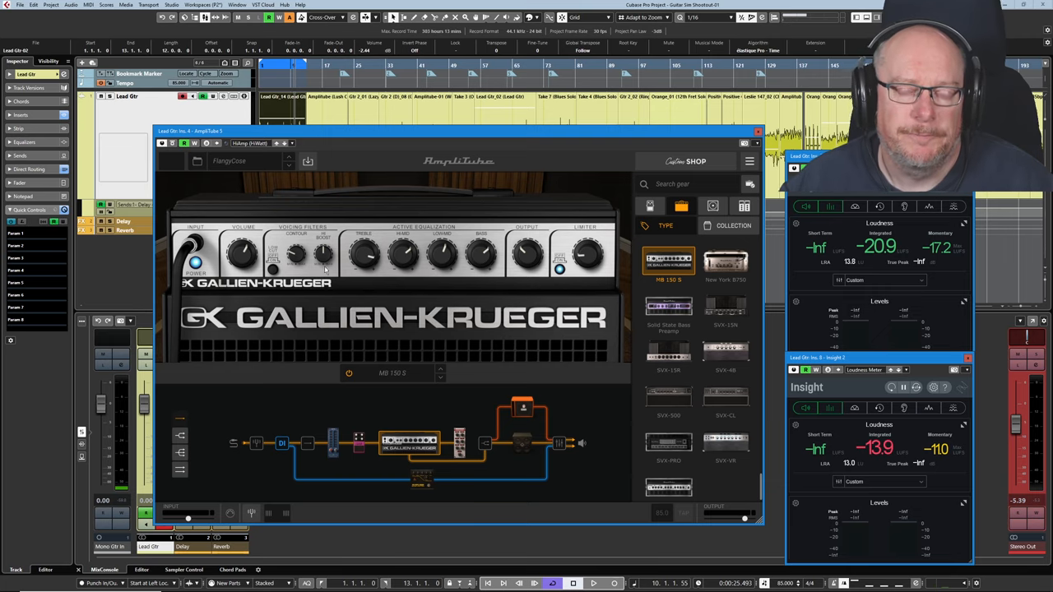
{"action": "mouse_move", "coordinate": [373, 280]}
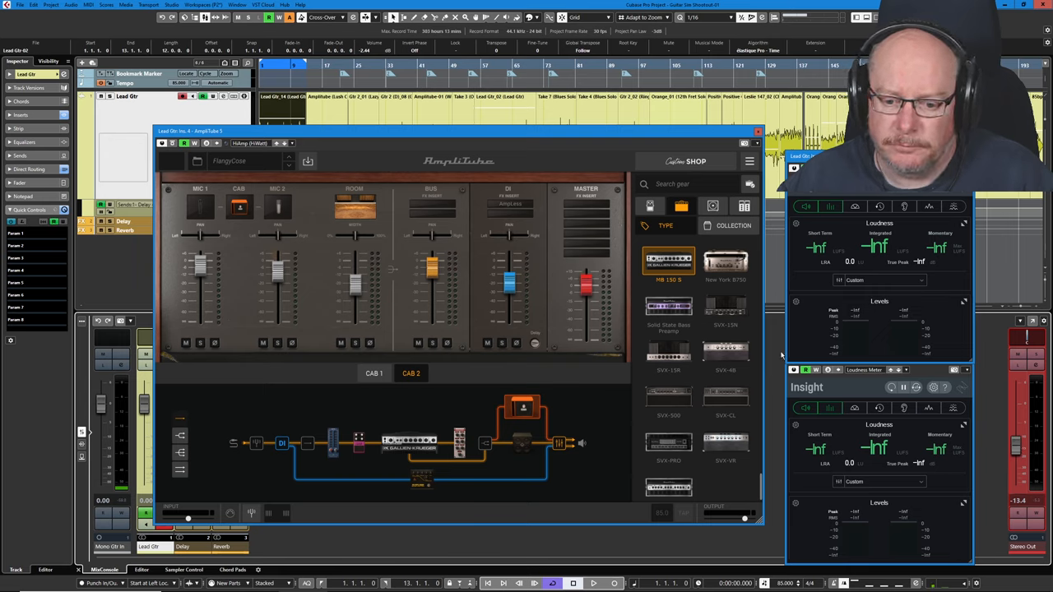
- Set AmpliTube's master output to -4.0 dB and replay to check the meters
{"action": "left_click", "coordinate": [592, 583]}
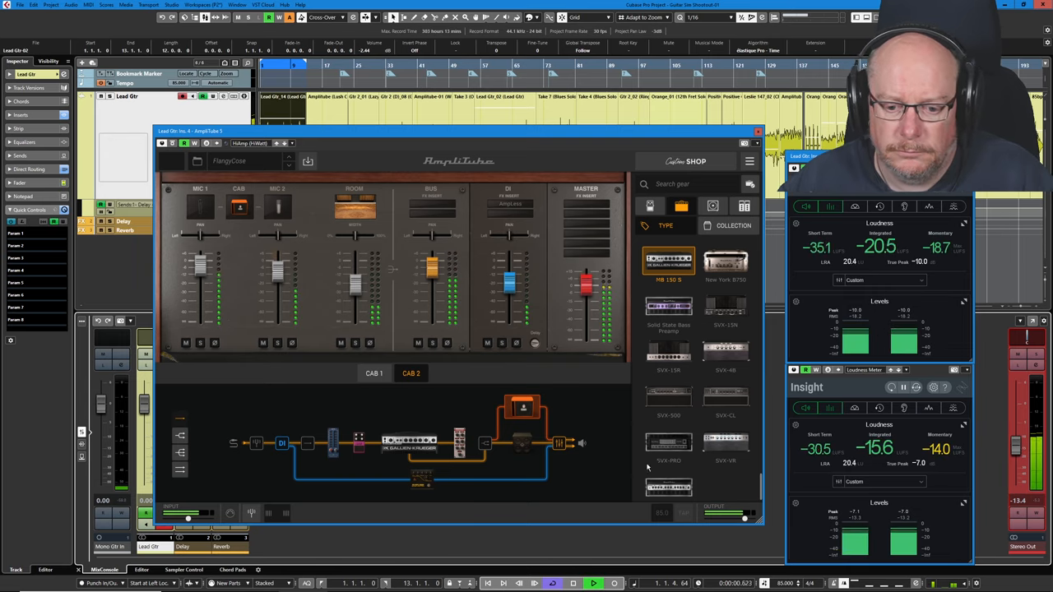
{"action": "mouse_move", "coordinate": [837, 389]}
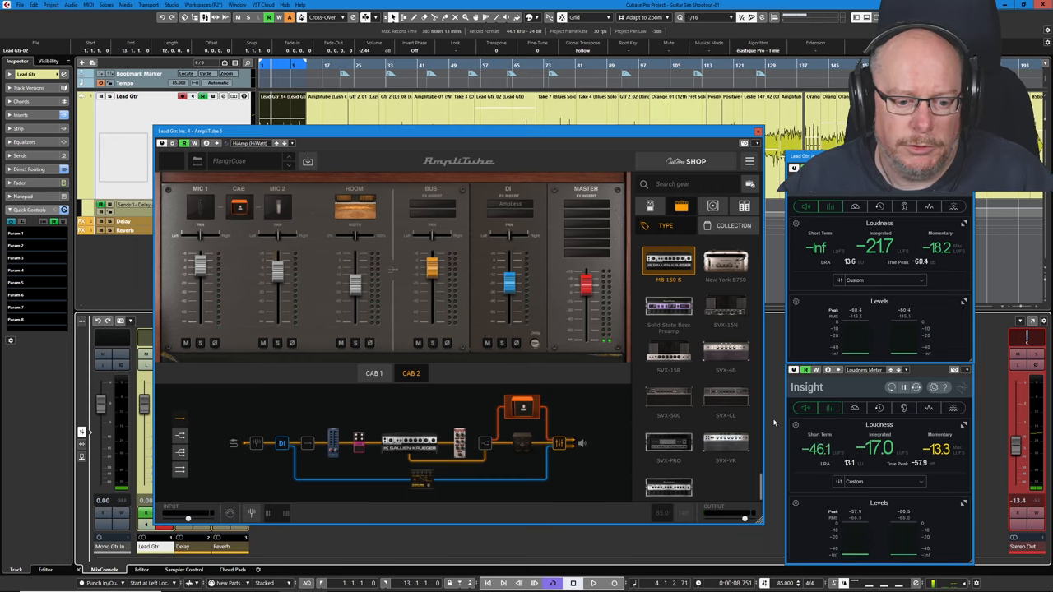
{"action": "left_click_drag", "start_coordinate": [586, 272], "coordinate": [585, 293]}
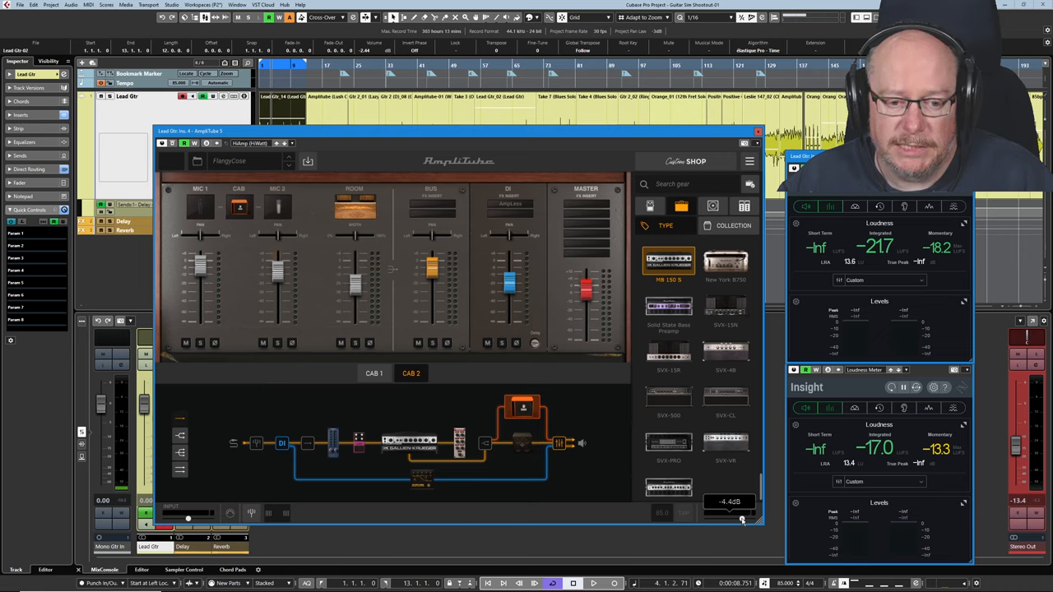
{"action": "left_click_drag", "start_coordinate": [740, 520], "coordinate": [737, 520]}
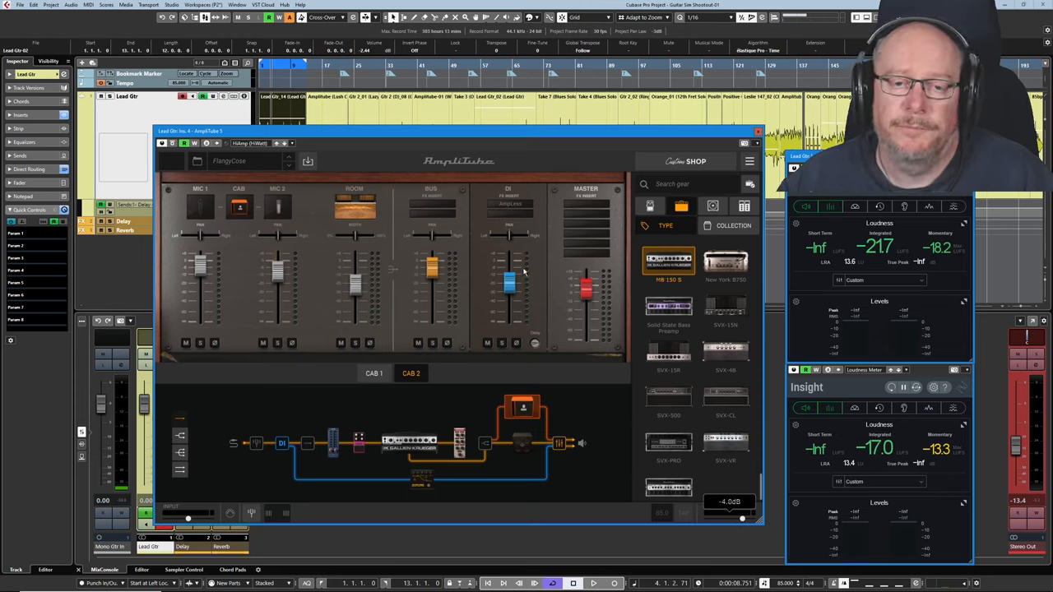
{"action": "left_click", "coordinate": [593, 583]}
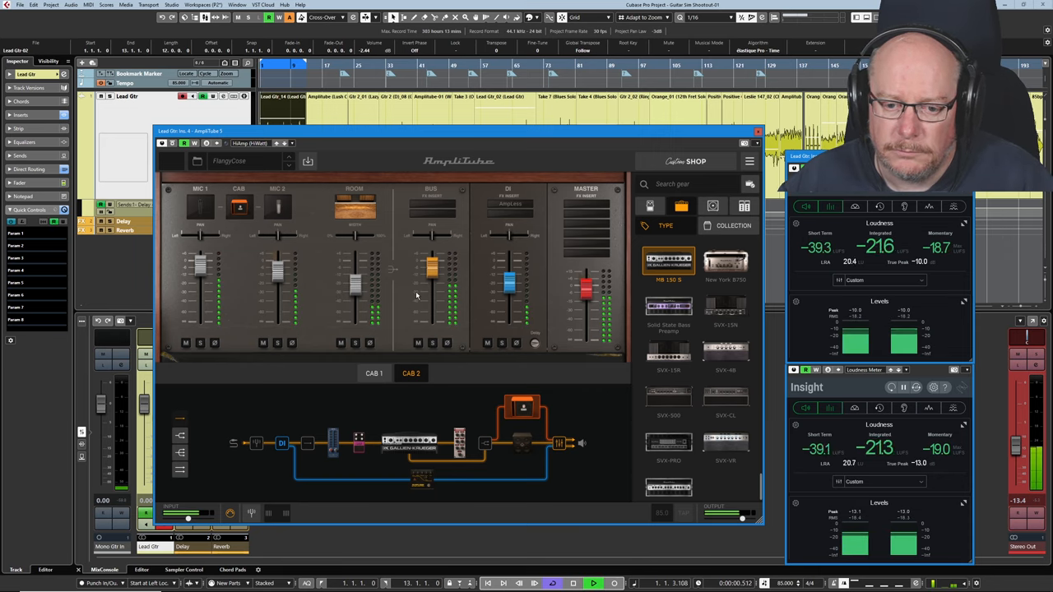